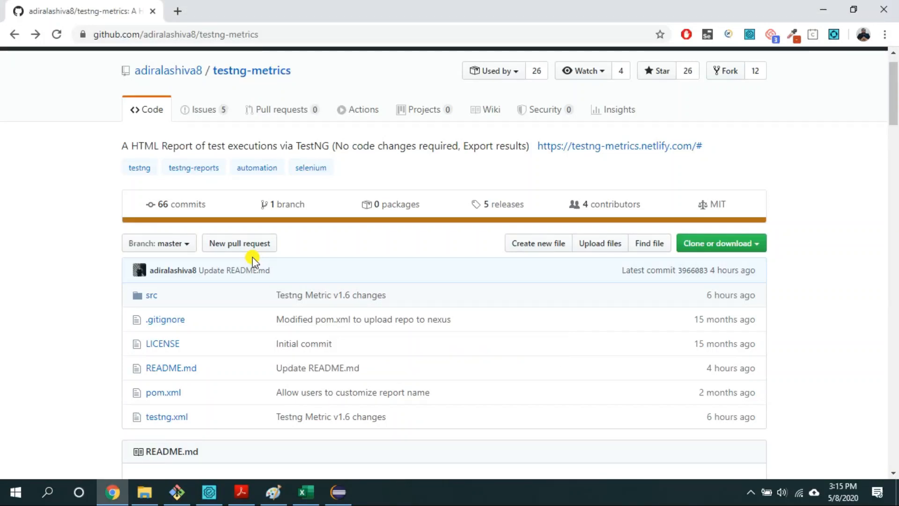
mouse_move(94, 219)
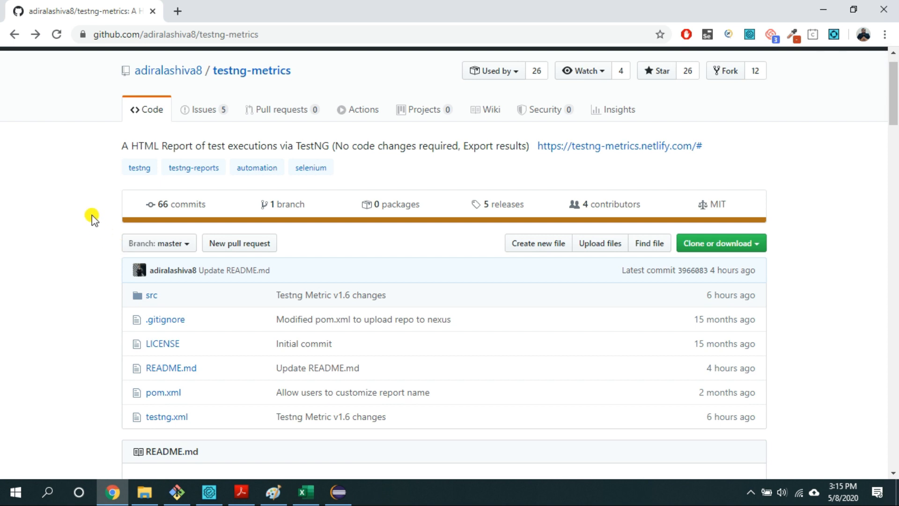
mouse_move(93, 175)
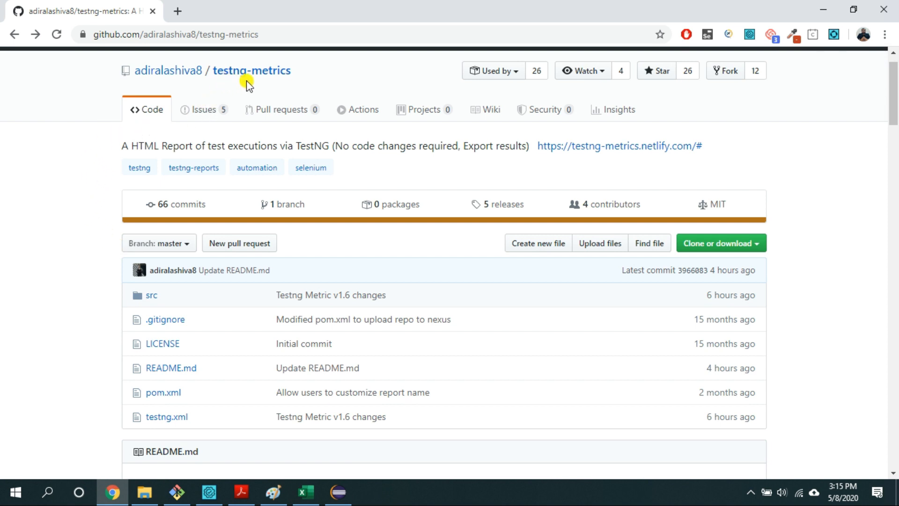
mouse_move(296, 85)
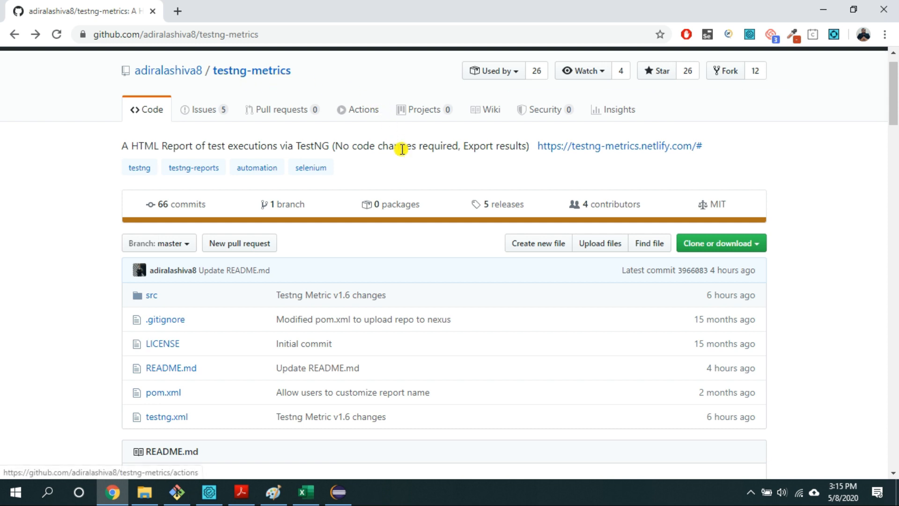
mouse_move(814, 166)
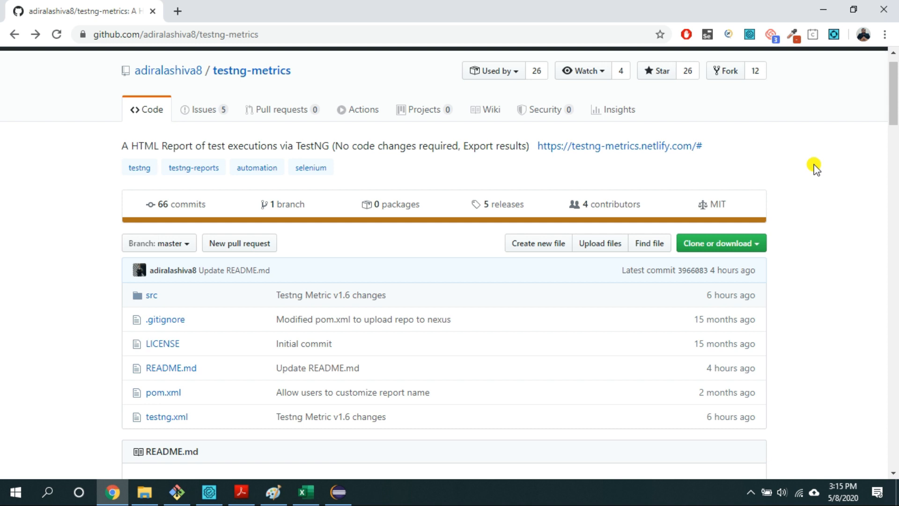
mouse_move(757, 178)
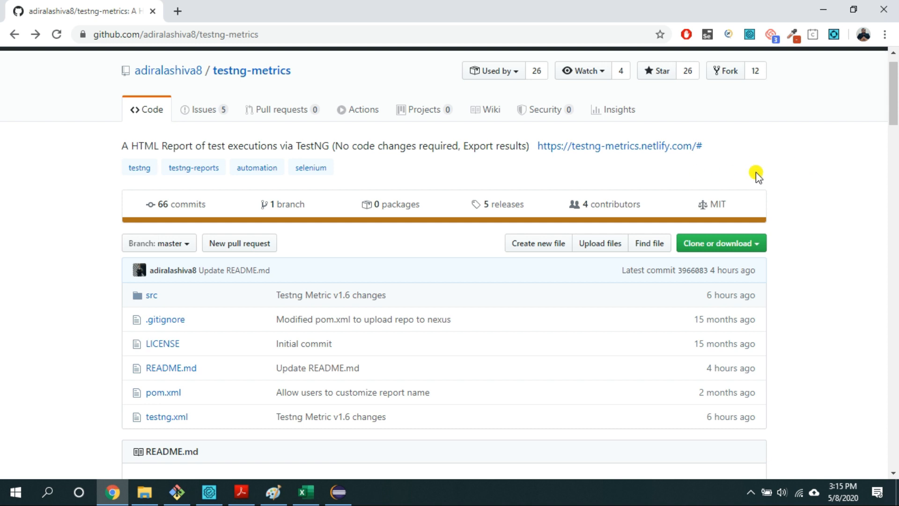
mouse_move(891, 110)
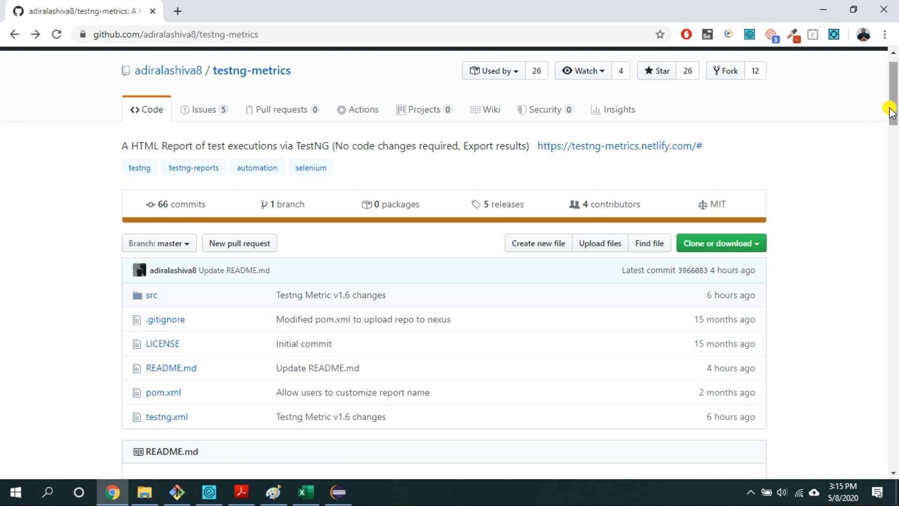
mouse_move(216, 63)
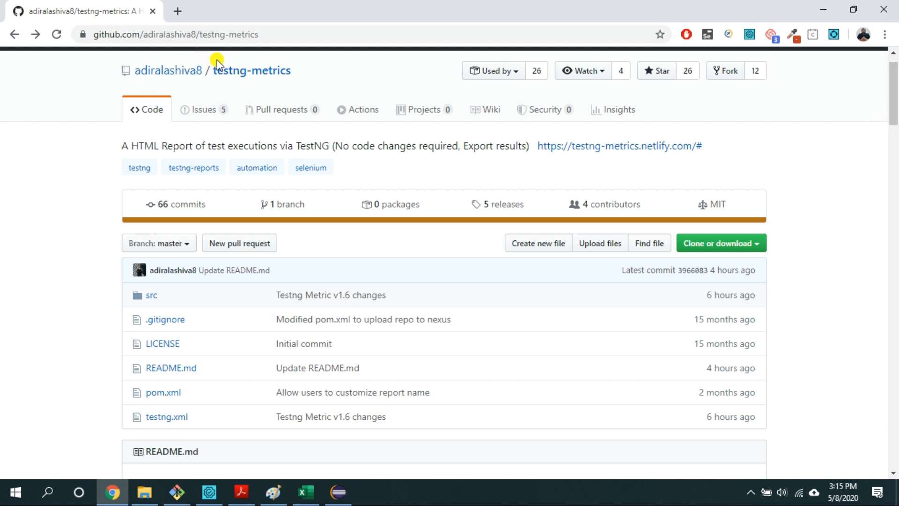
mouse_move(176, 13)
text(test)
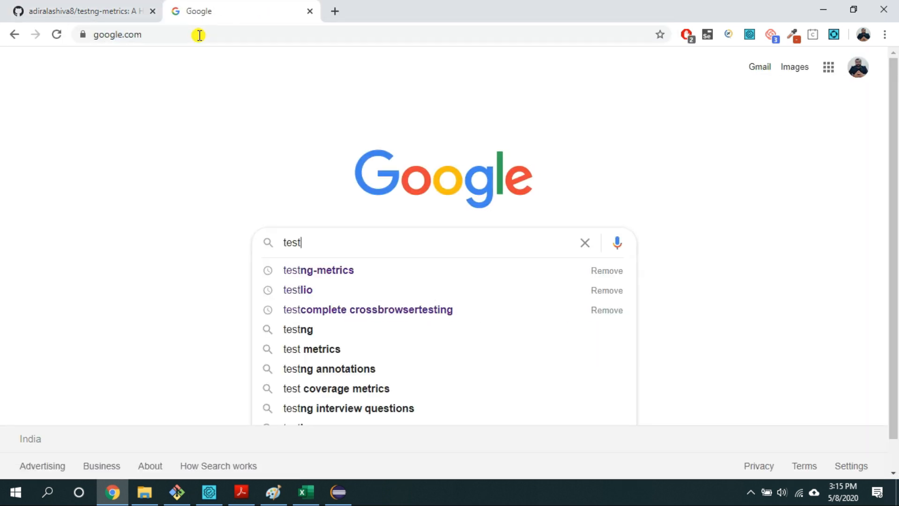
- Search Google for testng-metrics and follow the GitHub repository result
click(320, 270)
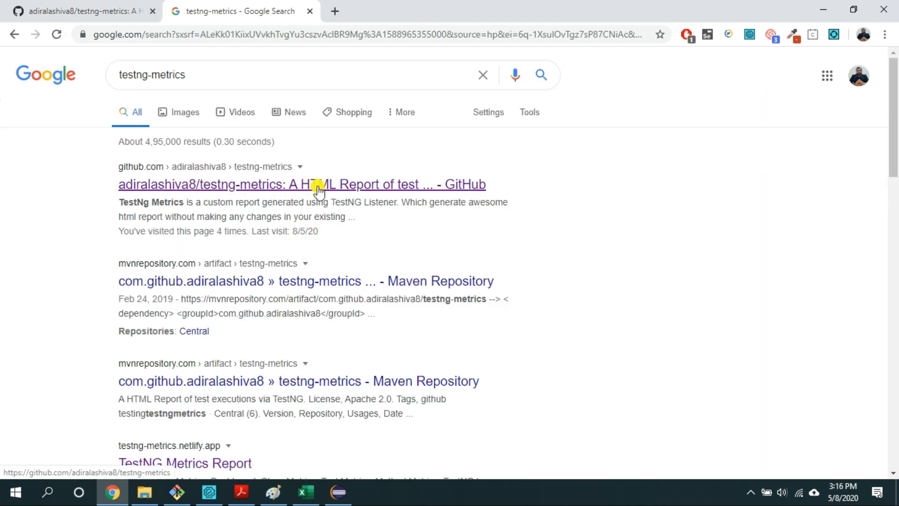
click(302, 184)
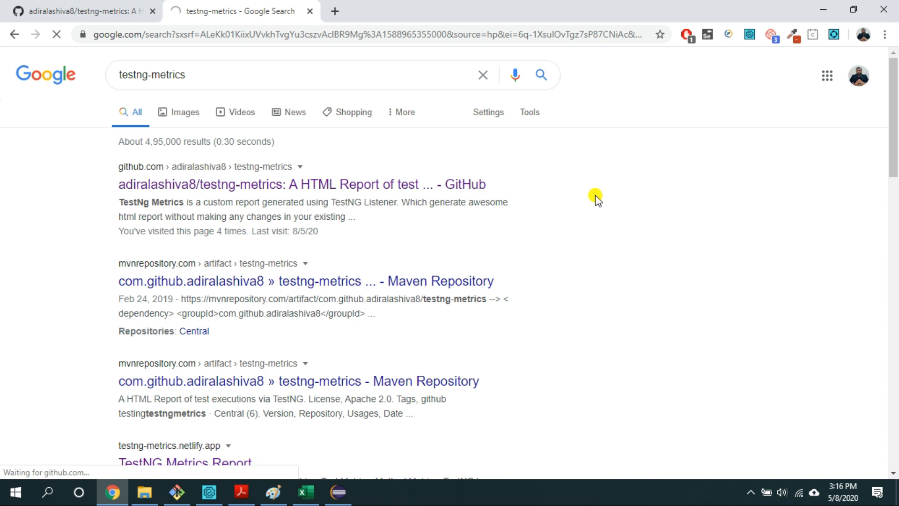
click(301, 185)
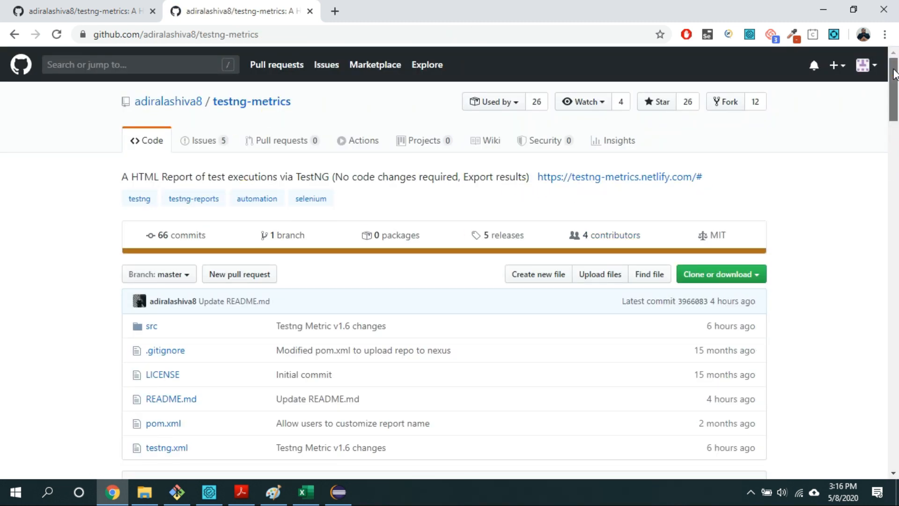
- Select the testng-metrics 1.6 Maven dependency snippet in the README's 'How to use in Project' section
scroll(down, 3)
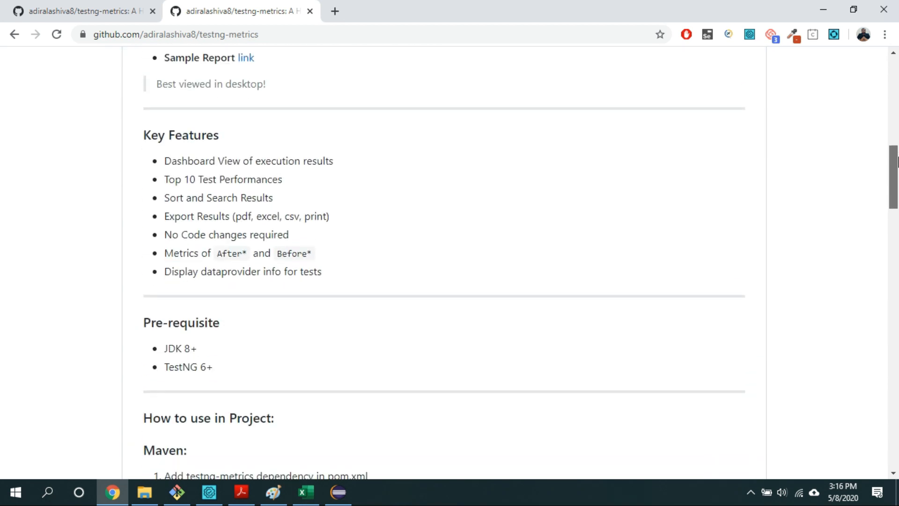
scroll(down, 3)
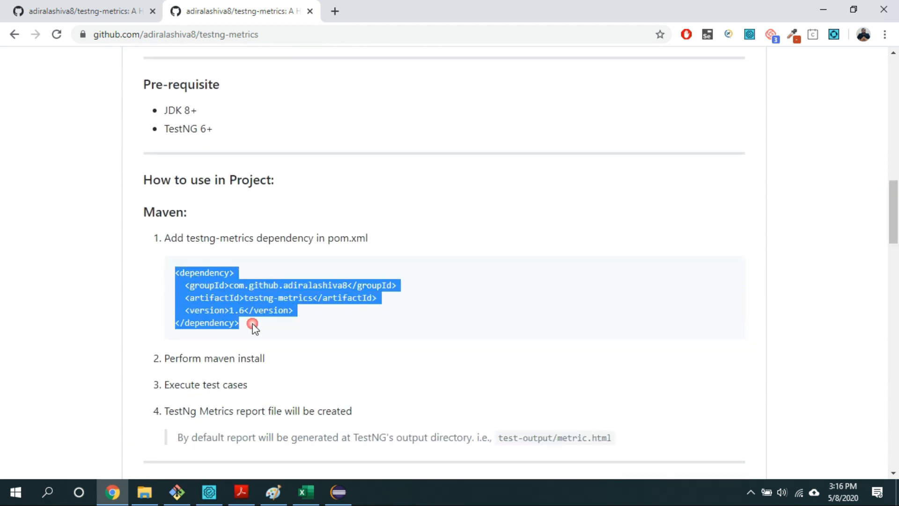
click(338, 492)
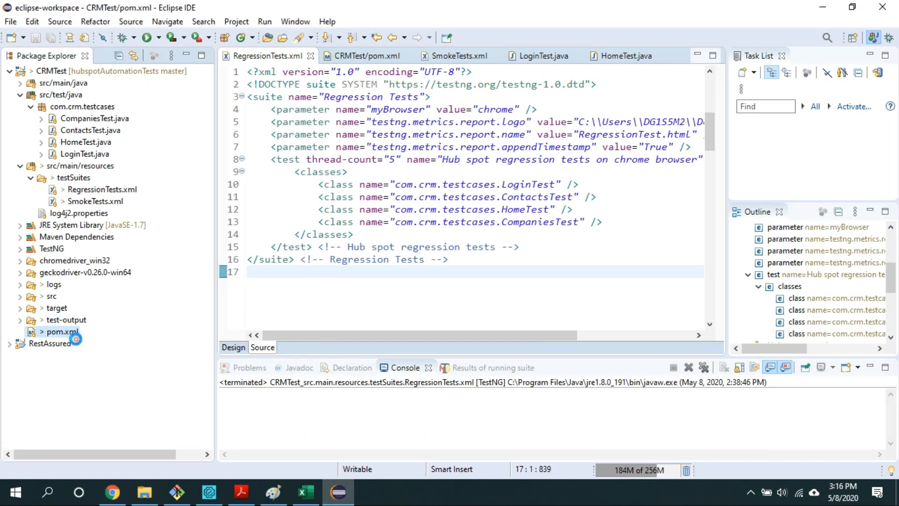
- Confirm pom.xml holds the testng-metrics 1.6 dependency, then launch the suite XML as a TestNG Suite
click(362, 55)
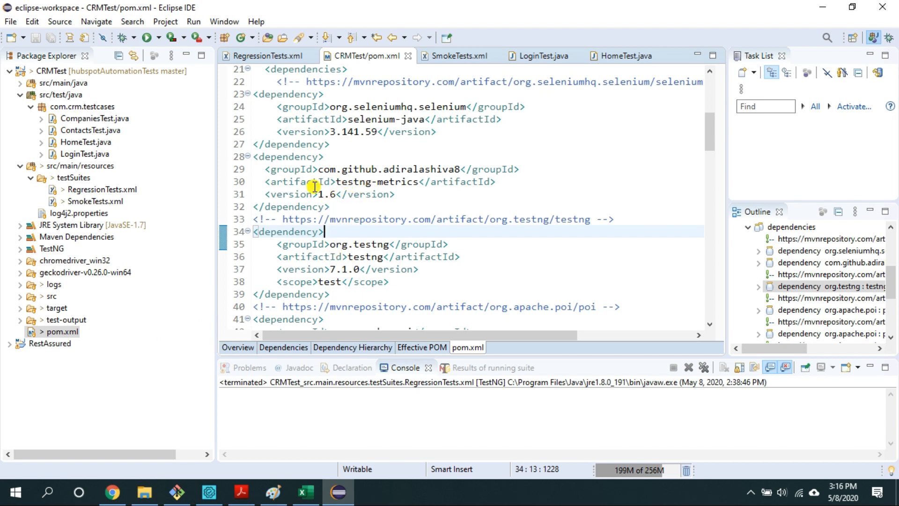
click(261, 169)
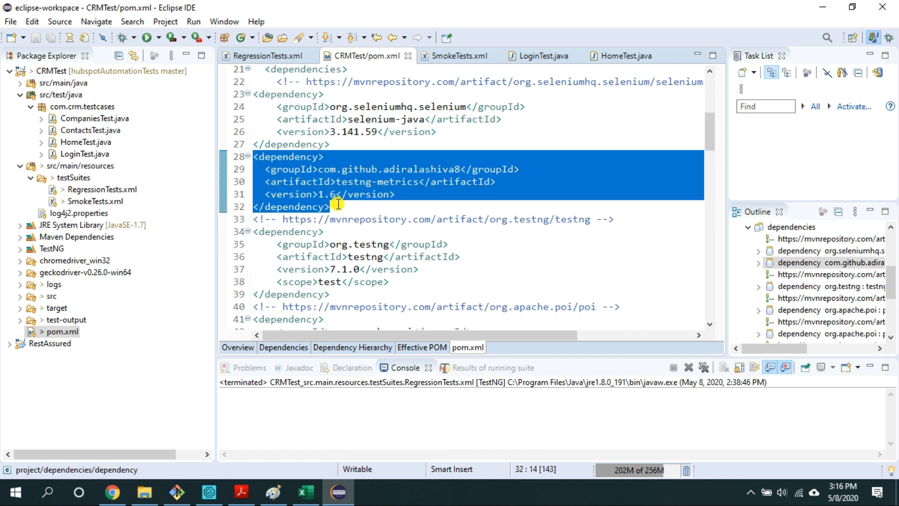
mouse_move(348, 214)
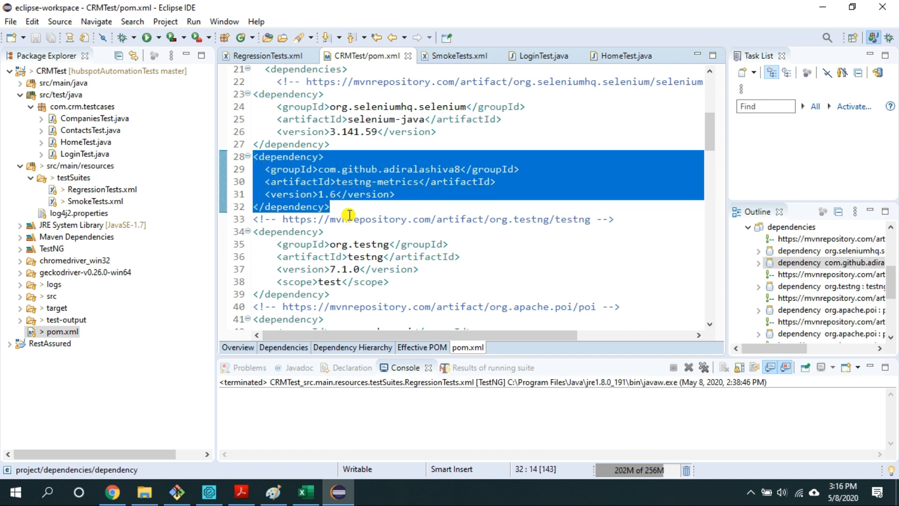
mouse_move(114, 222)
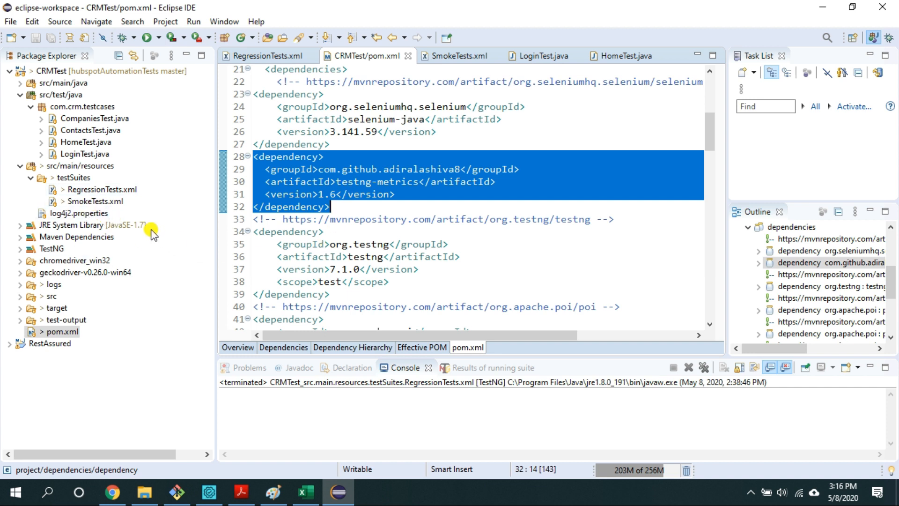
right_click(99, 200)
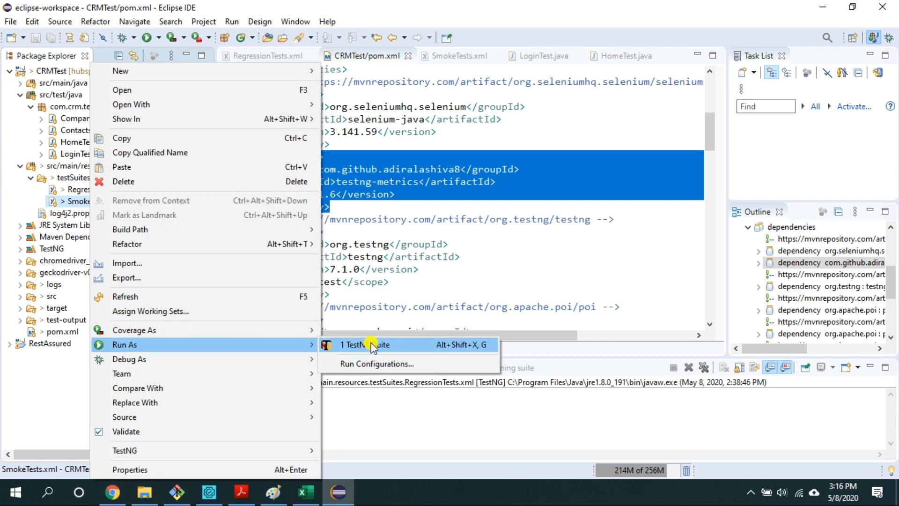
click(362, 345)
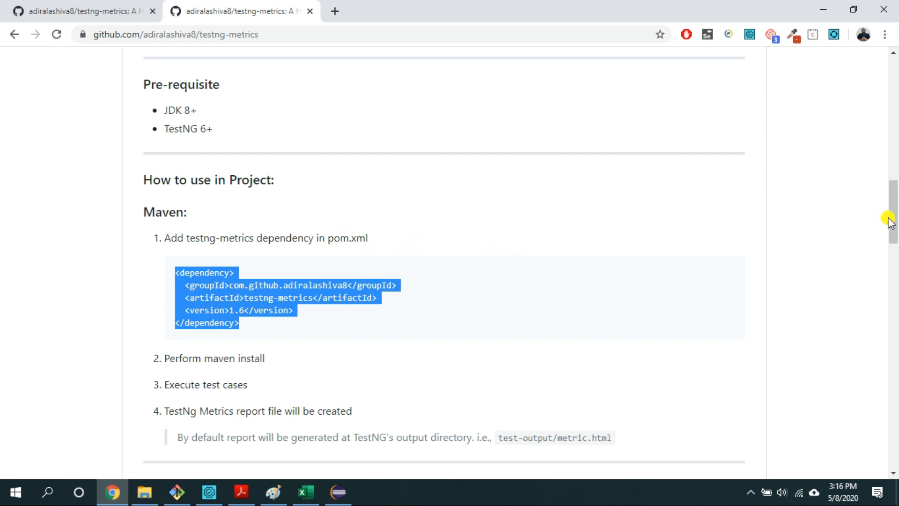
- Copy the testng.metrics.report.logo parameter line from the README's Customize Report example
scroll(down, 3)
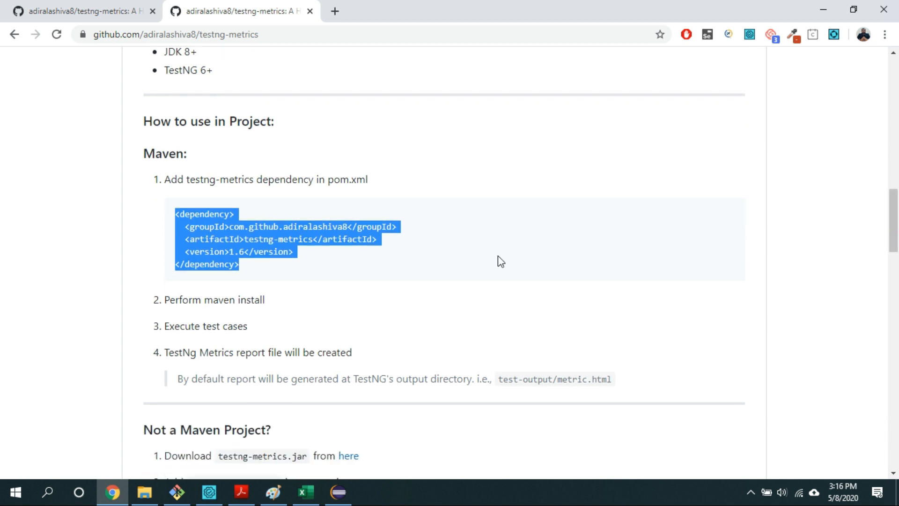
scroll(down, 3)
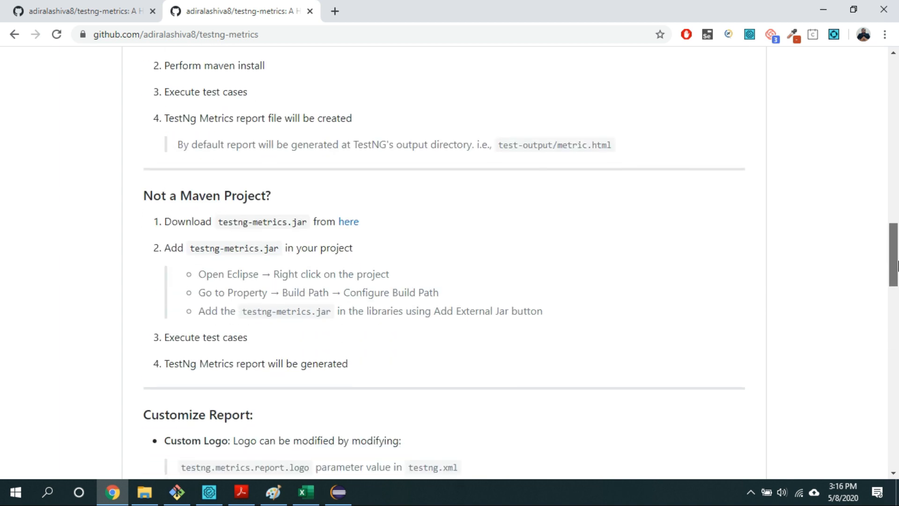
scroll(down, 3)
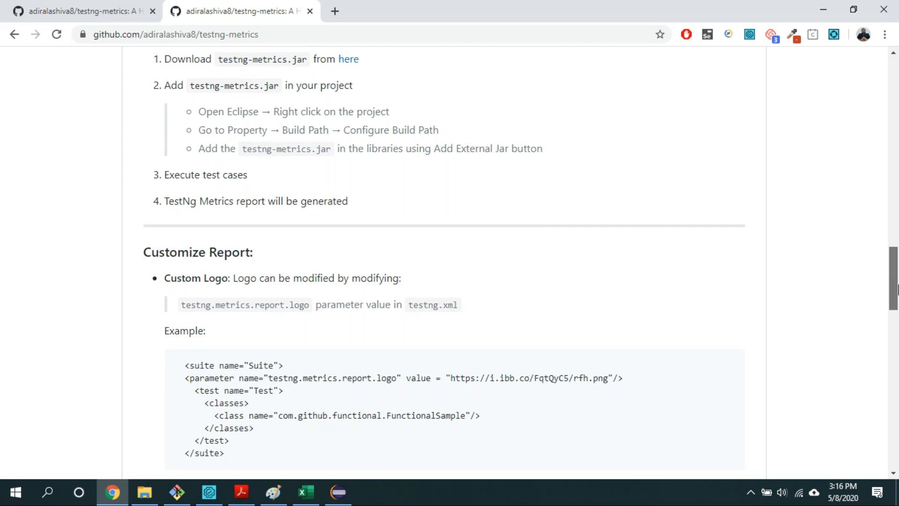
scroll(down, 3)
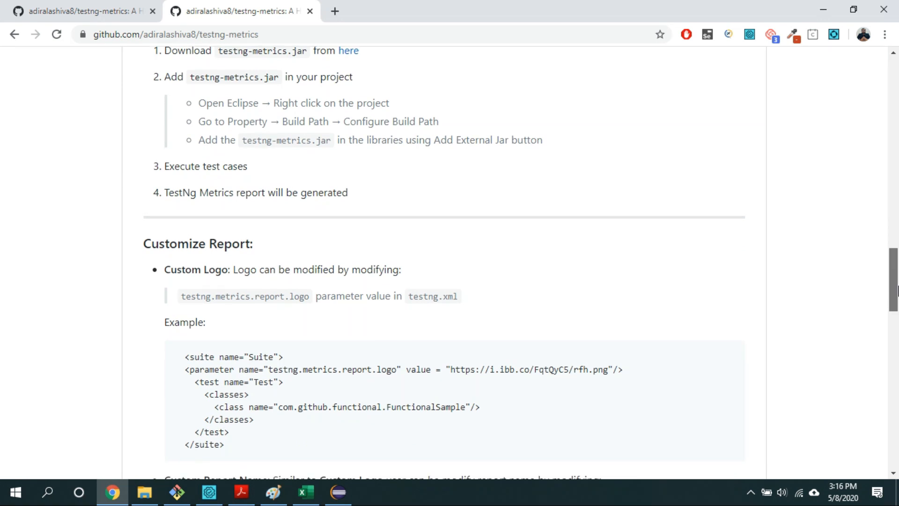
scroll(down, 3)
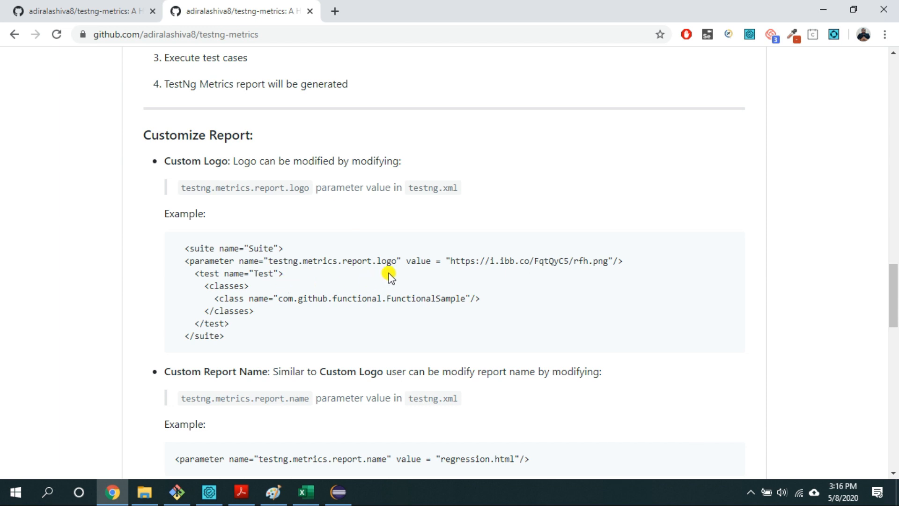
double_click(202, 261)
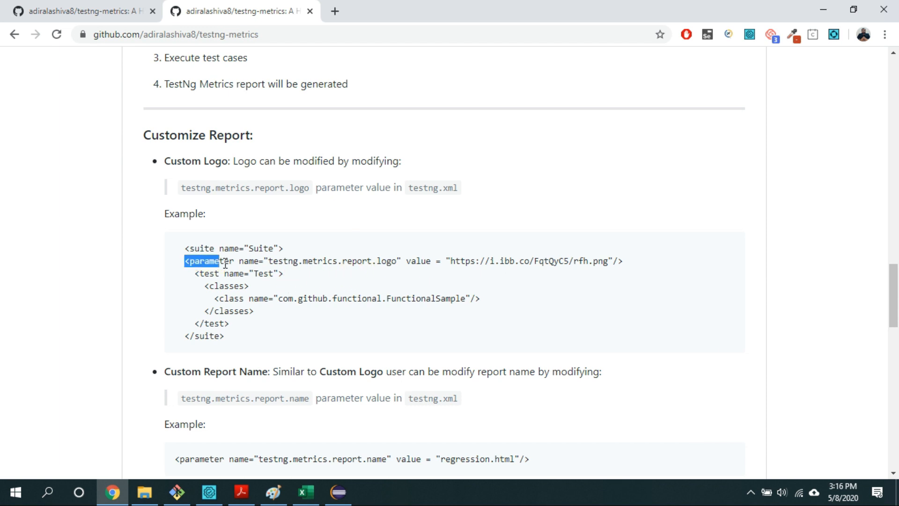
drag(219, 261, 401, 261)
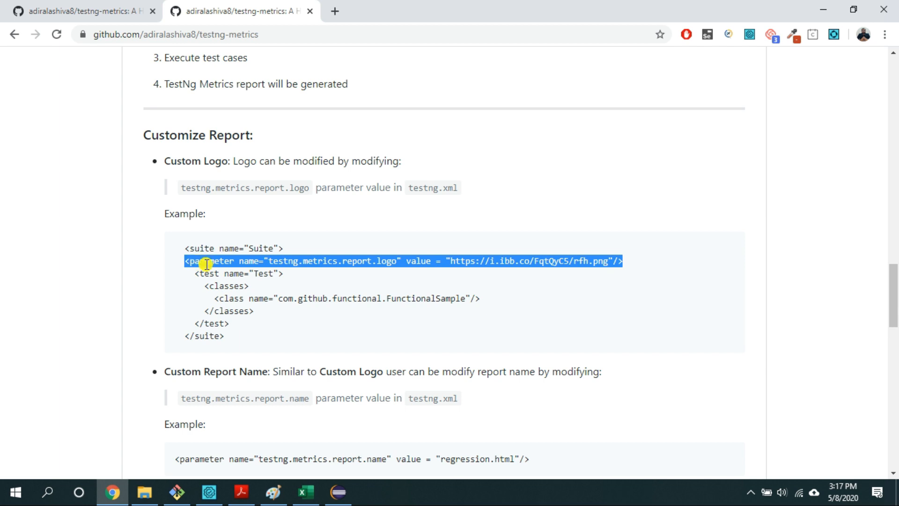
right_click(239, 263)
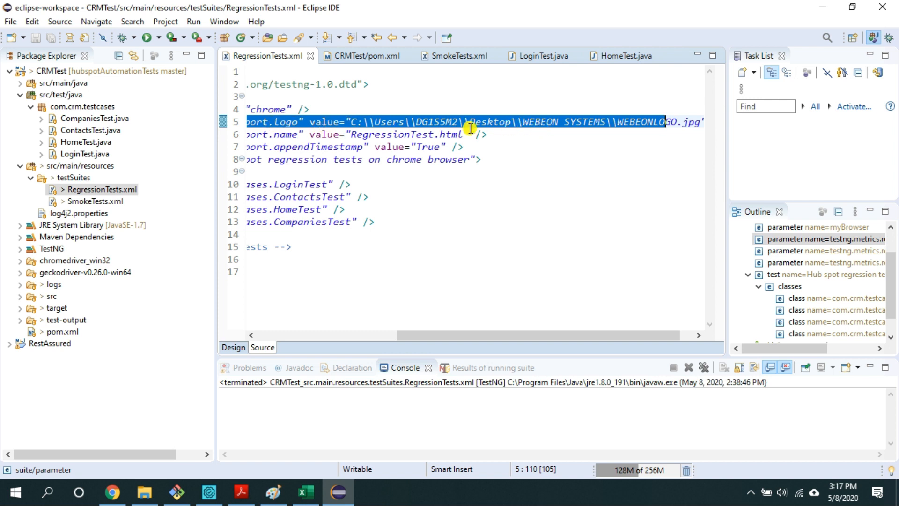
- Check the suite's report.name value RegressionTest.html against the README example
click(688, 122)
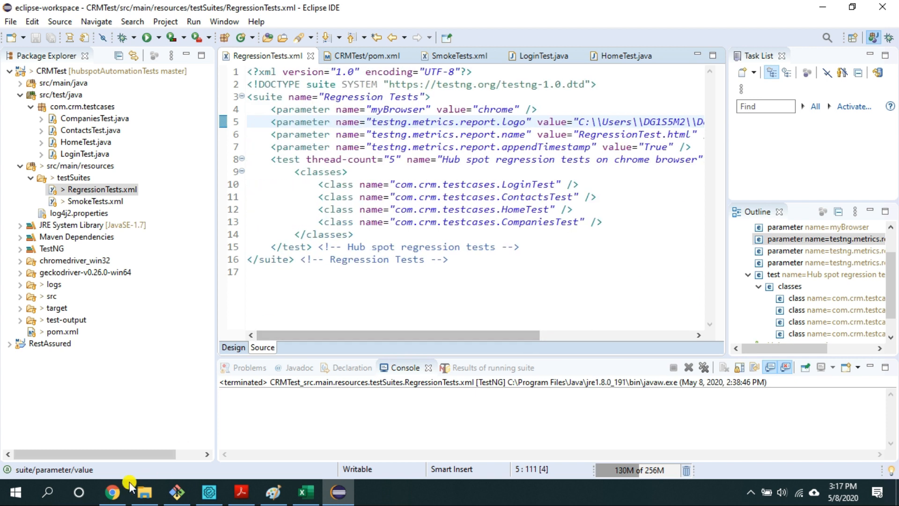
click(112, 491)
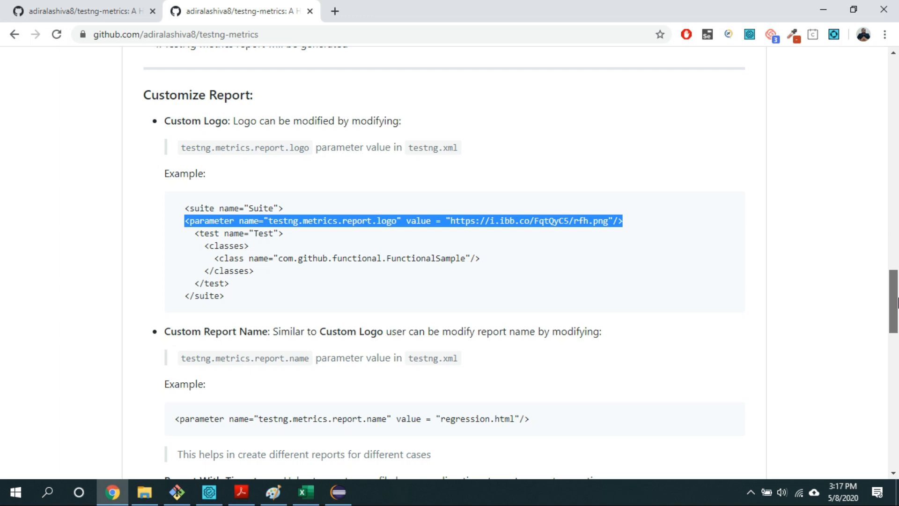
scroll(down, 3)
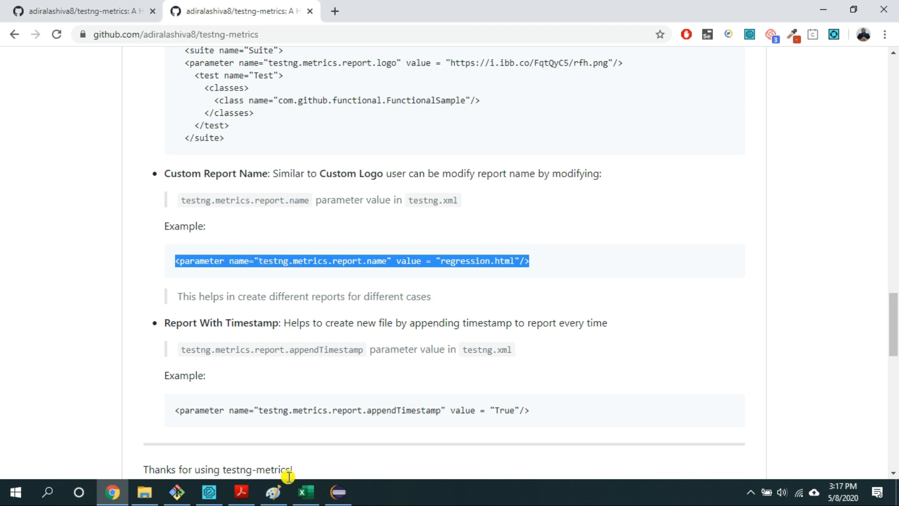
click(337, 492)
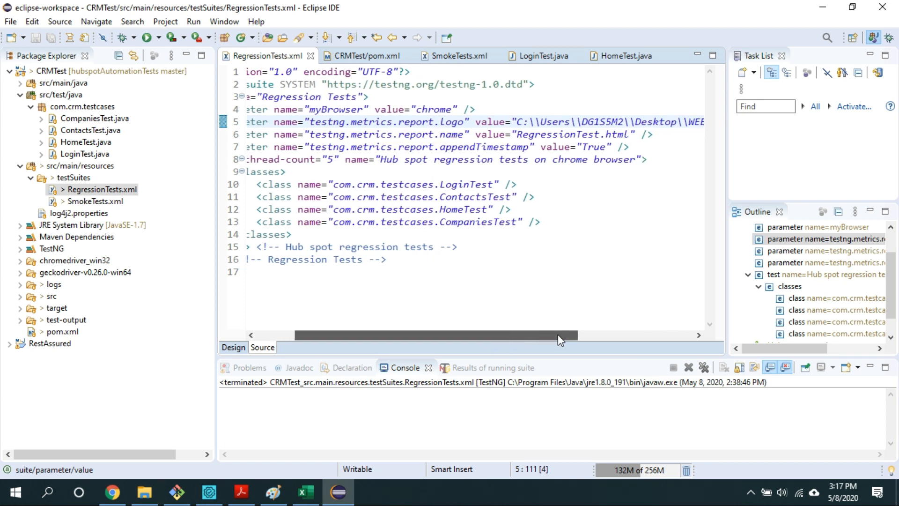
double_click(550, 133)
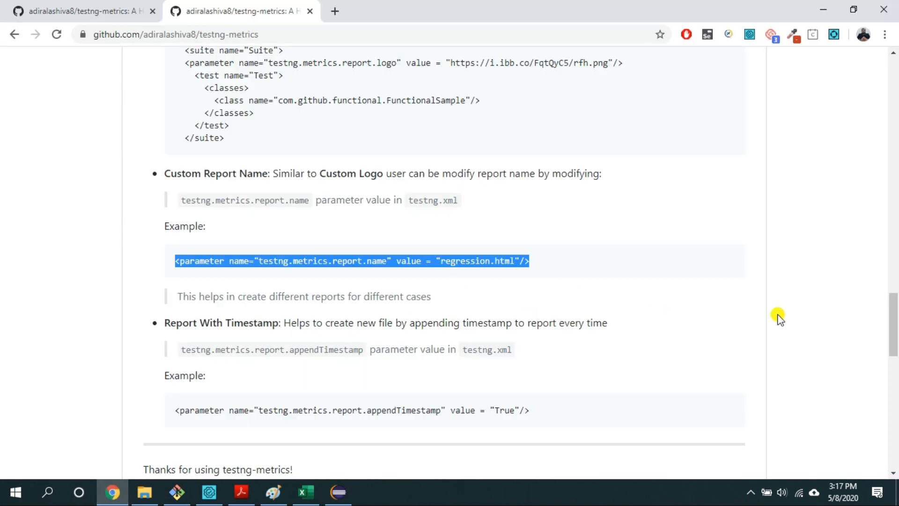
- Check the appendTimestamp True parameter against the README example and review the suite's parameter lines
scroll(down, 3)
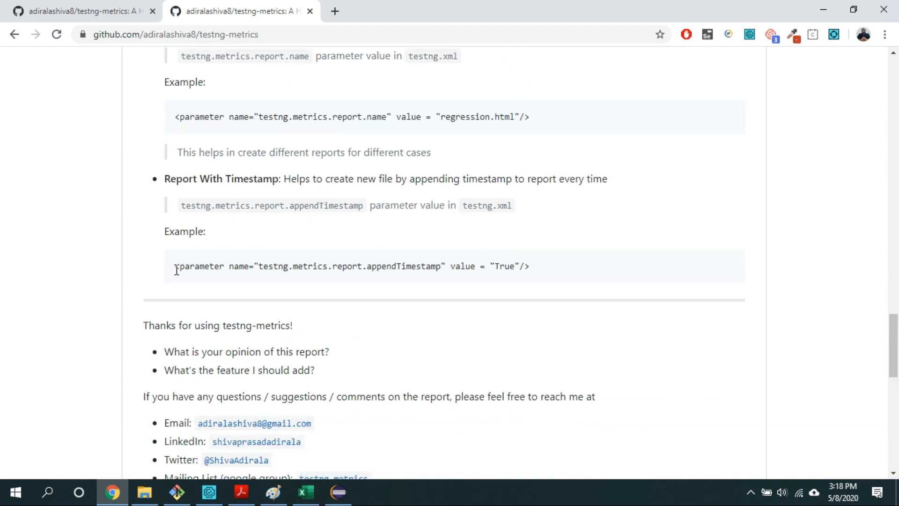
double_click(188, 266)
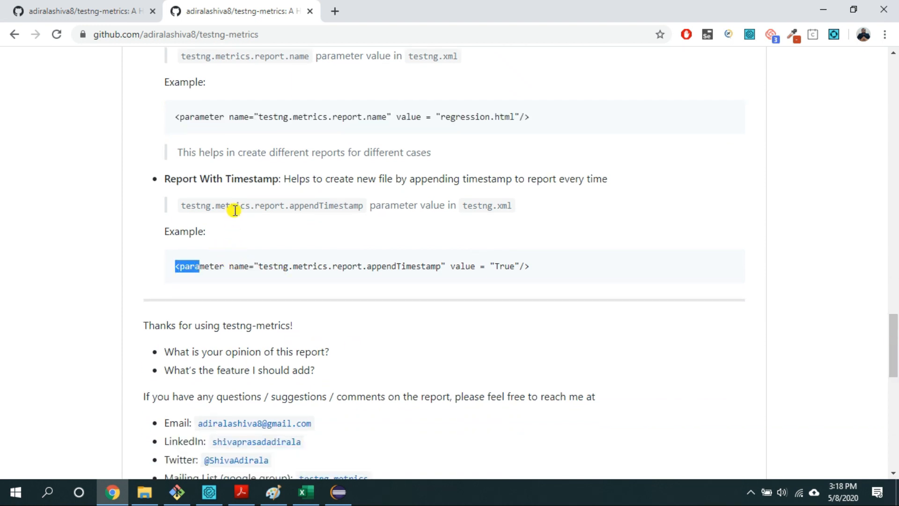
mouse_move(251, 268)
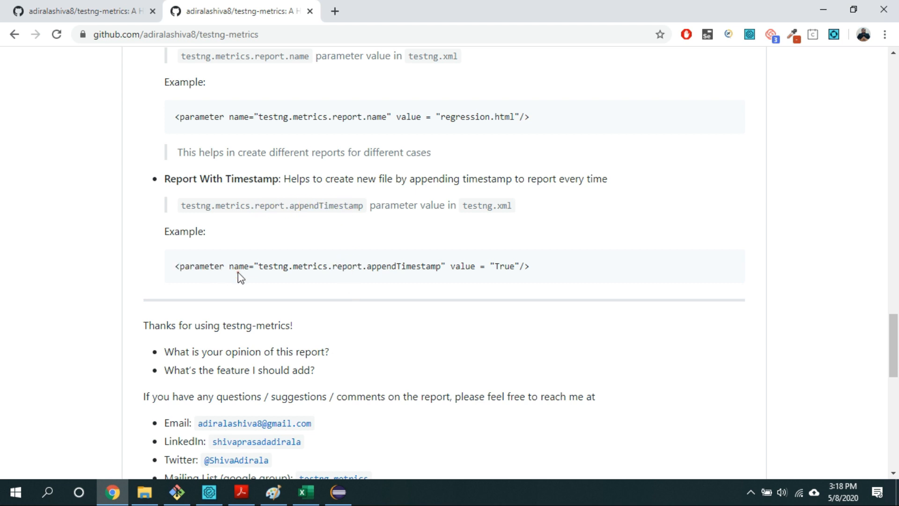
click(338, 491)
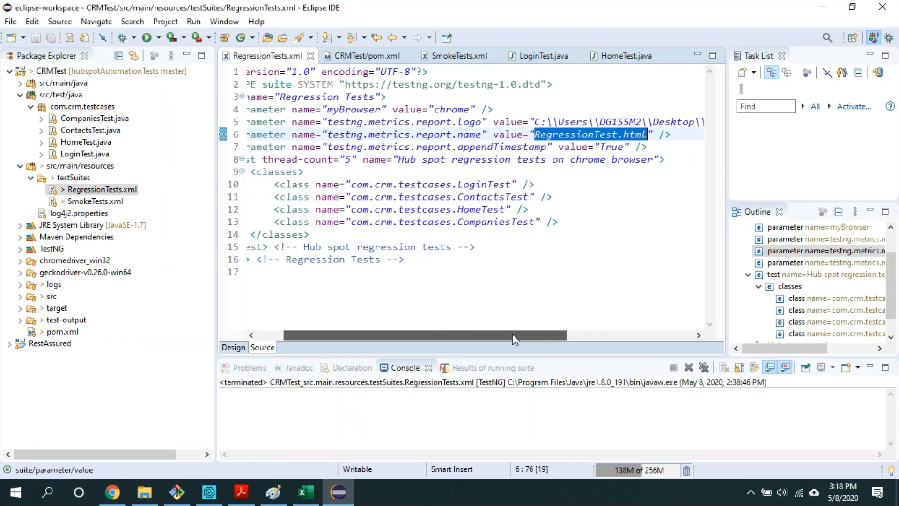
click(535, 134)
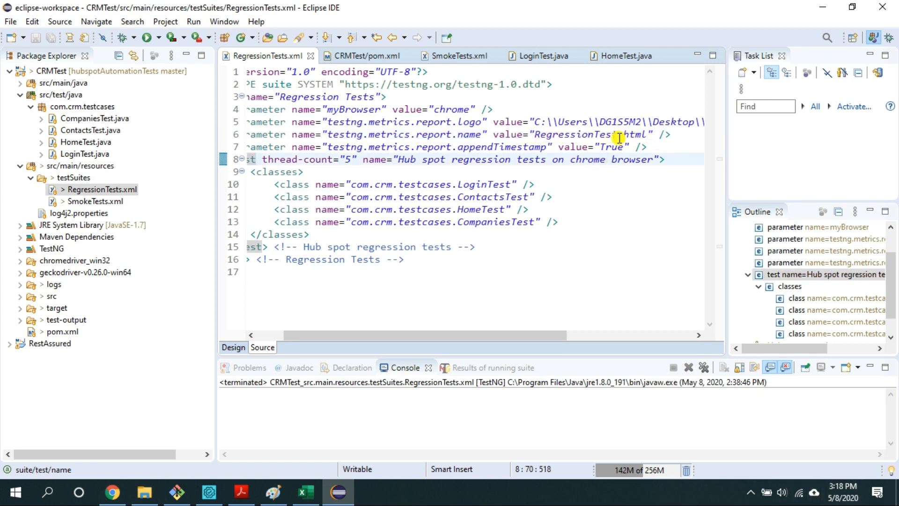
scroll(left, 3)
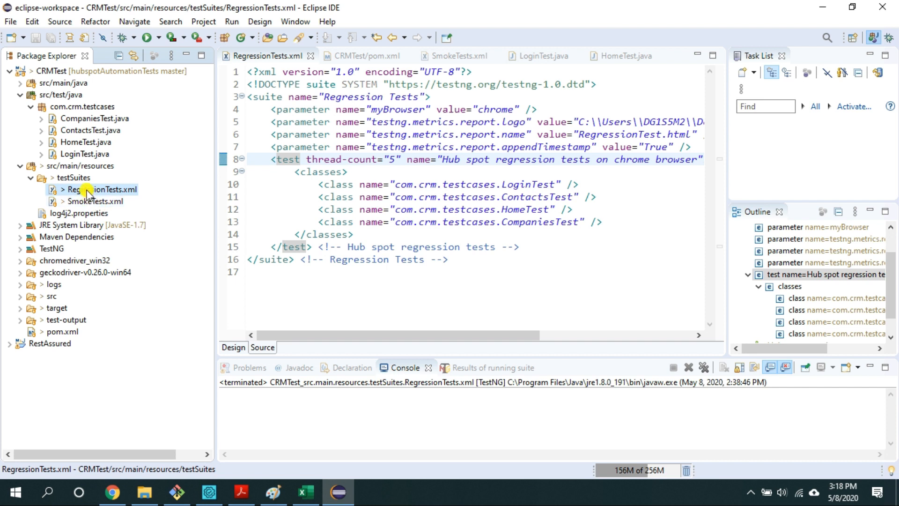
- Run RegressionTests.xml as a TestNG Suite, ending with 11 run, 11 passes, 0 failures, 0 skips
right_click(103, 189)
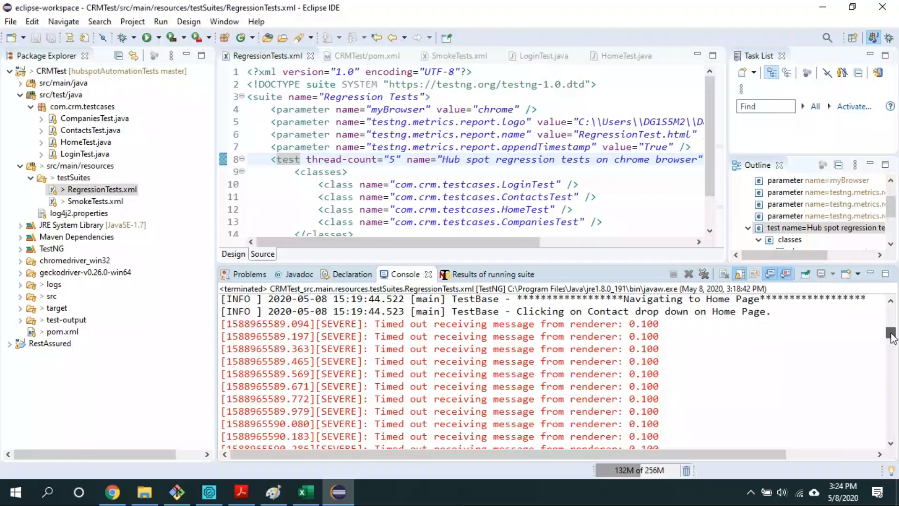
scroll(down, 3)
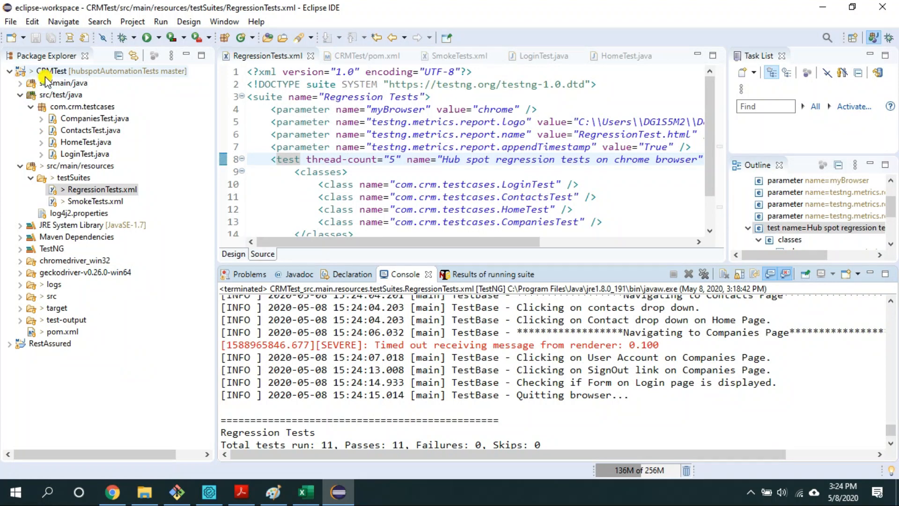
- Refresh CRMTest and launch the generated RegressionTest_08_May_20_03_18_45.html report from test-output
right_click(48, 71)
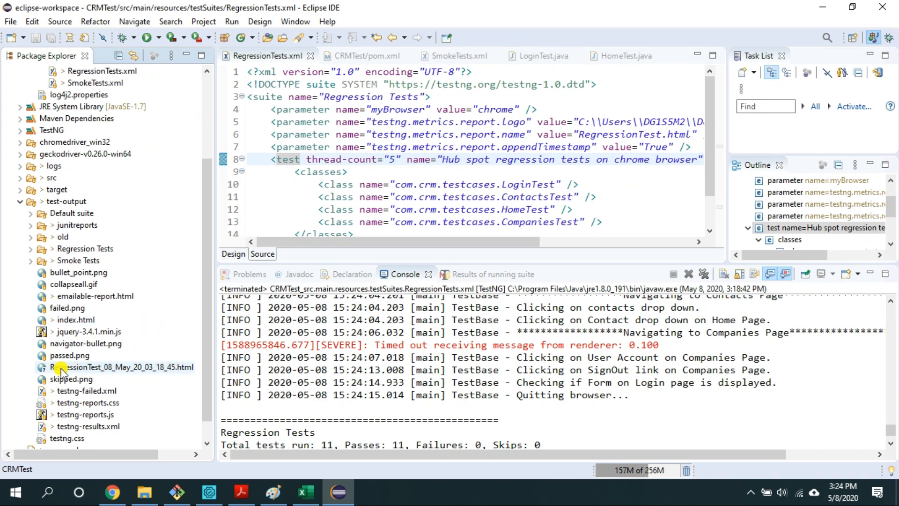
mouse_move(100, 373)
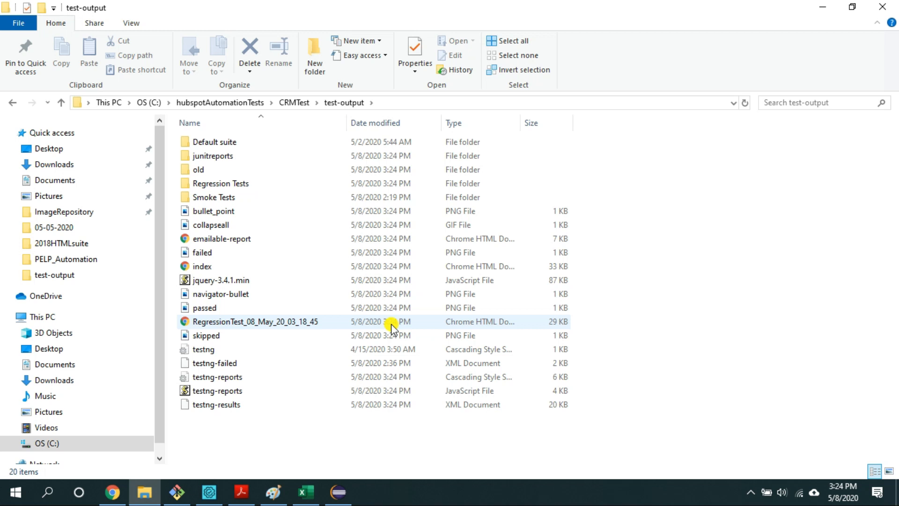
click(255, 322)
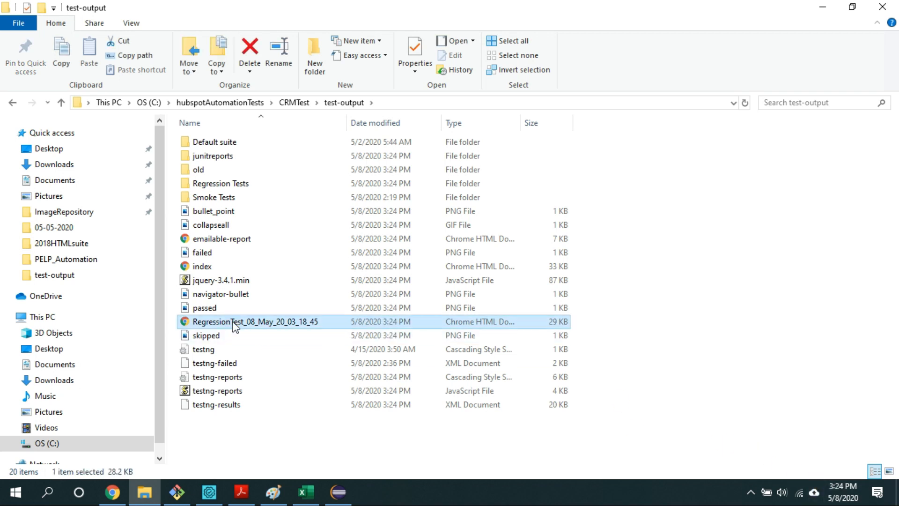
double_click(255, 321)
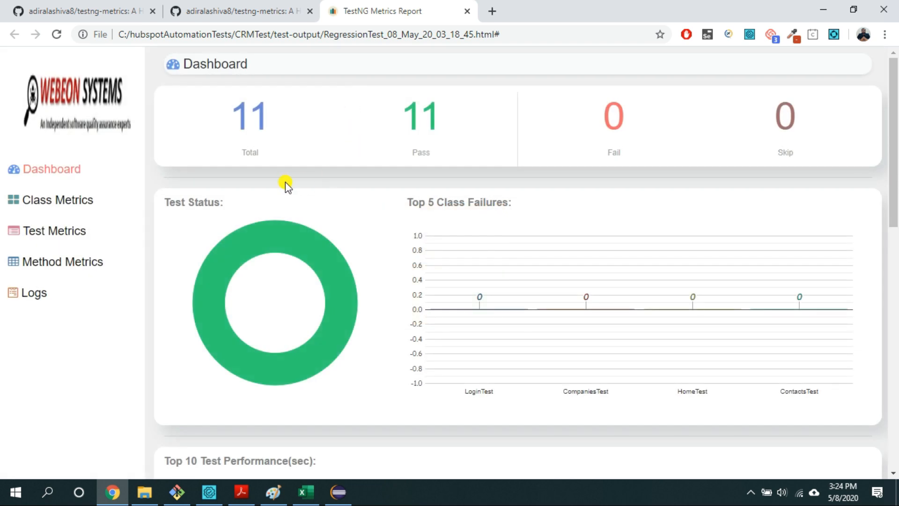
mouse_move(325, 251)
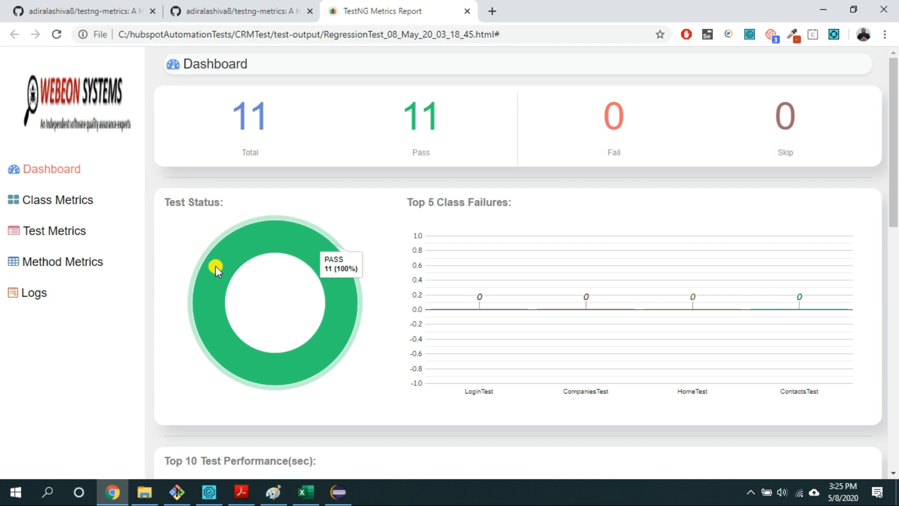
mouse_move(227, 343)
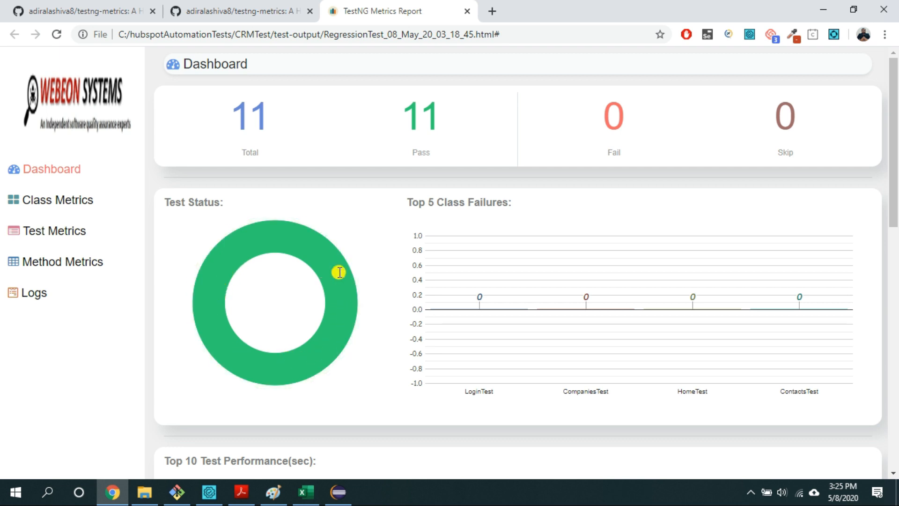
mouse_move(337, 275)
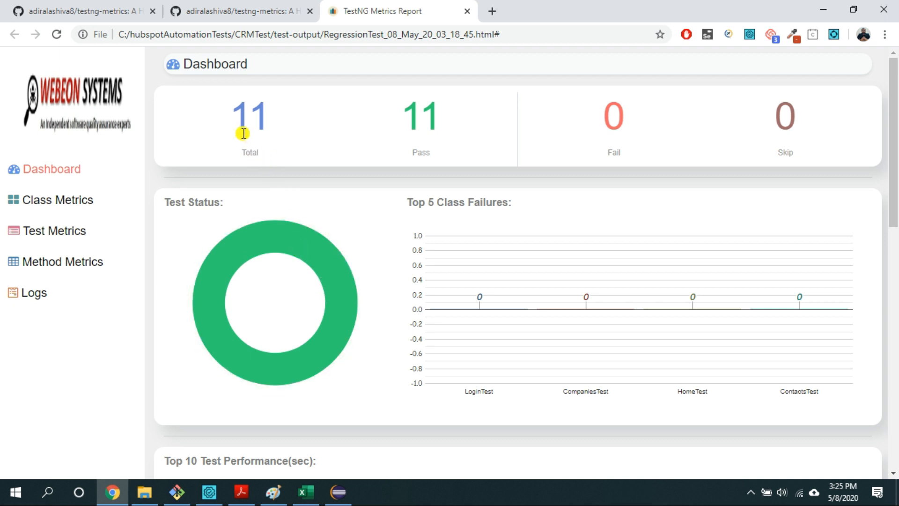
mouse_move(402, 127)
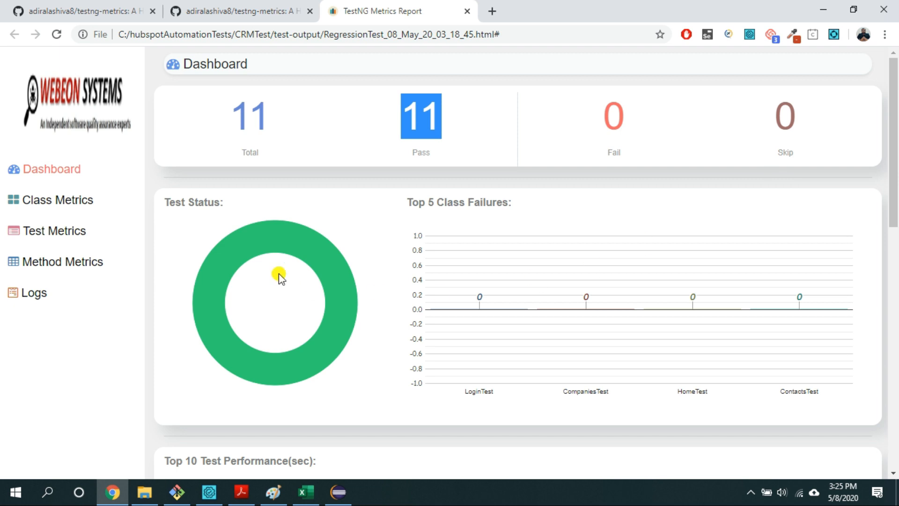
mouse_move(129, 138)
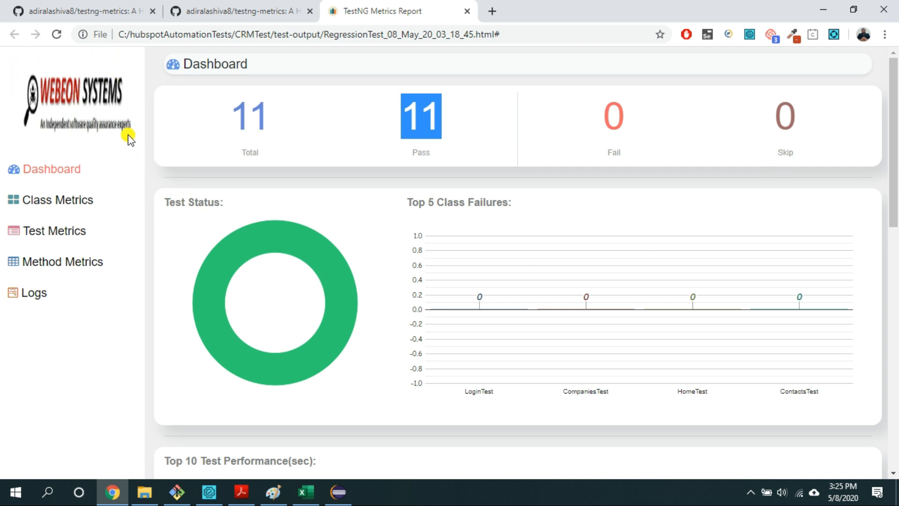
mouse_move(127, 114)
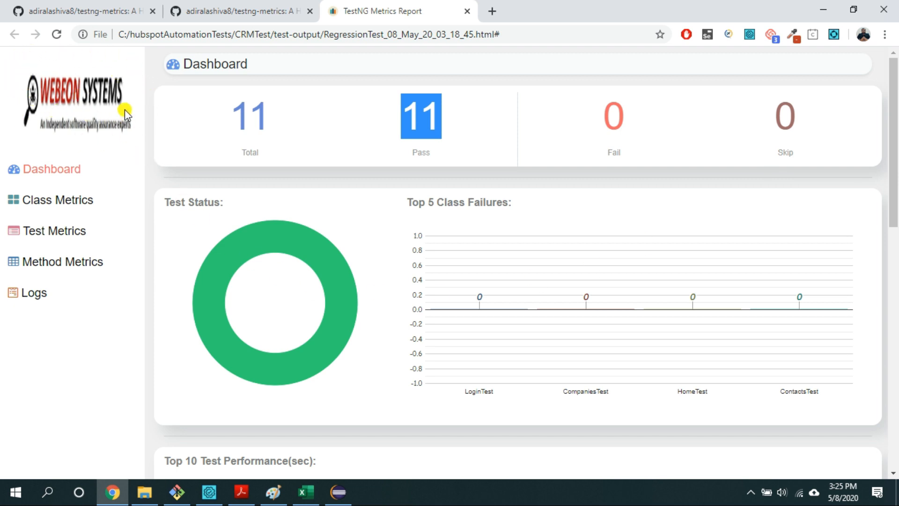
- Review the dashboard charts, then show Class Metrics with all four test classes at 100% pass
scroll(down, 3)
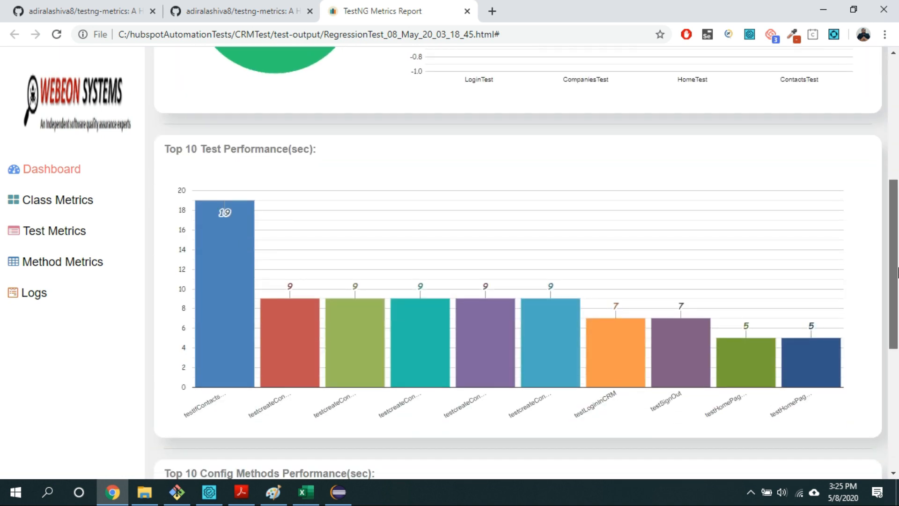
mouse_move(283, 174)
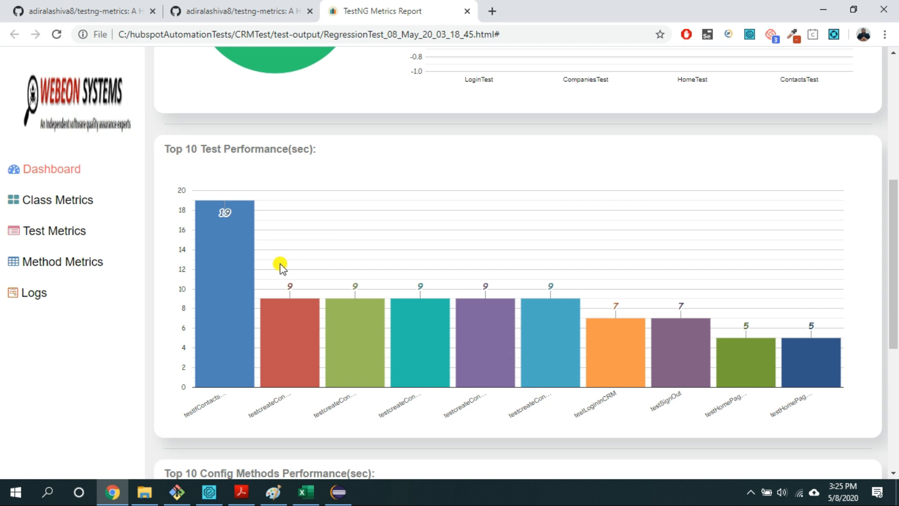
scroll(down, 3)
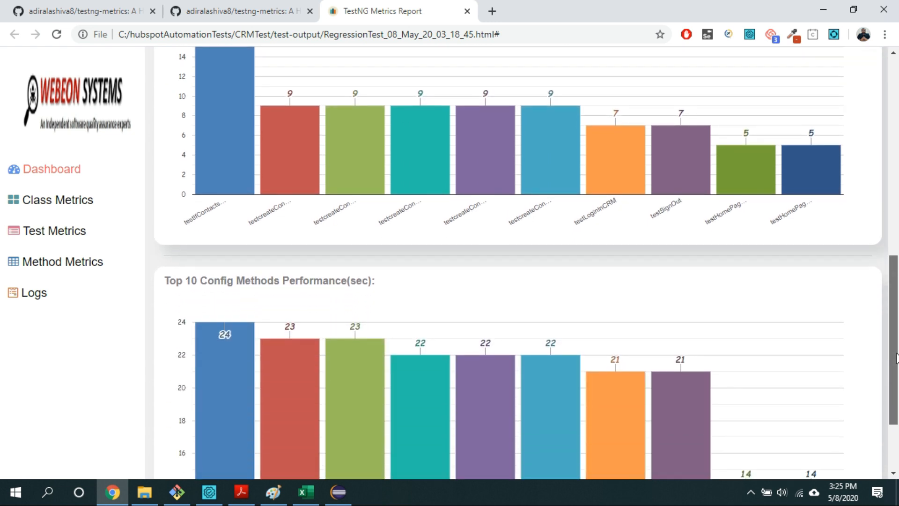
scroll(down, 3)
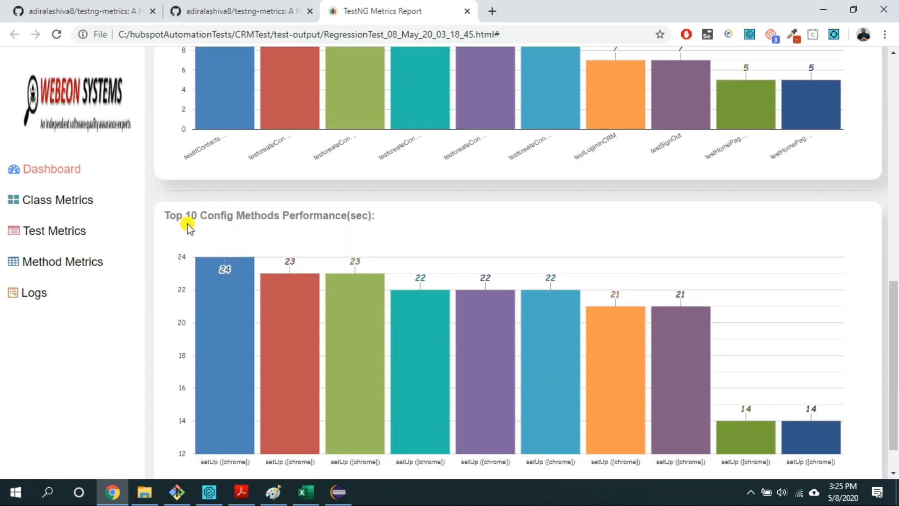
scroll(down, 3)
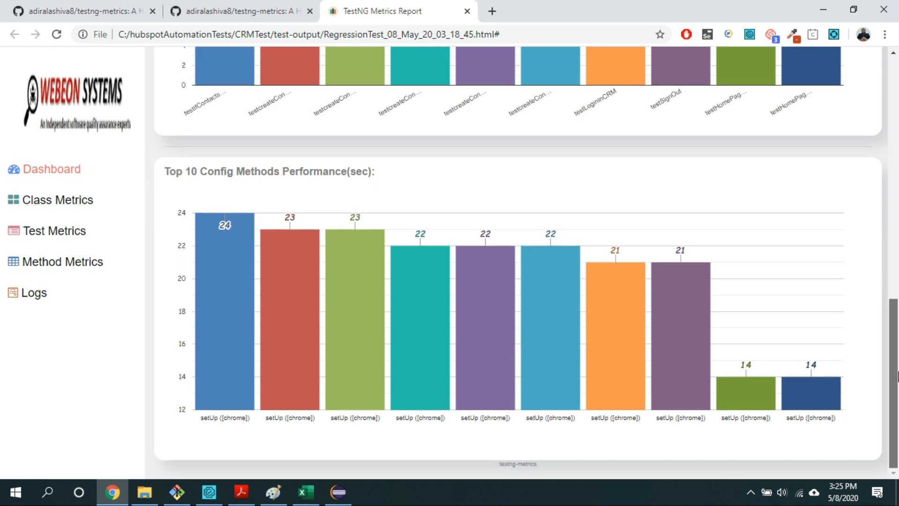
click(59, 200)
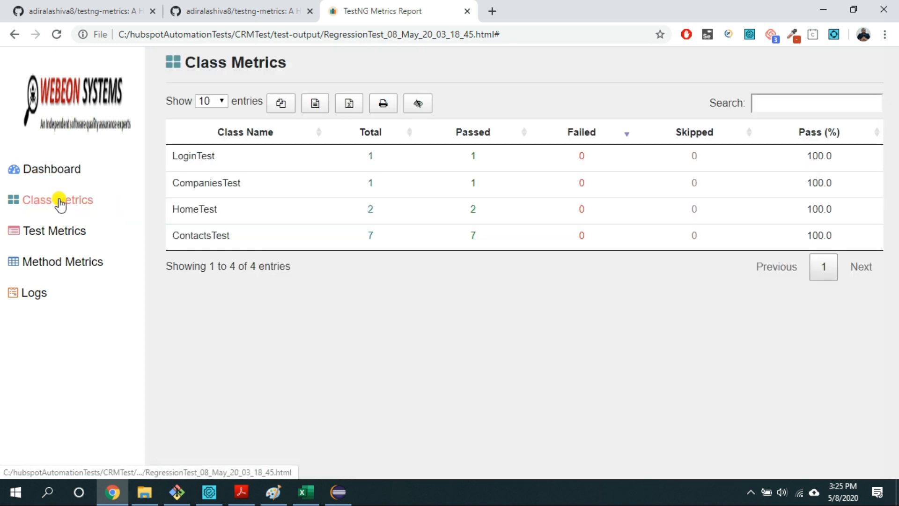
mouse_move(76, 194)
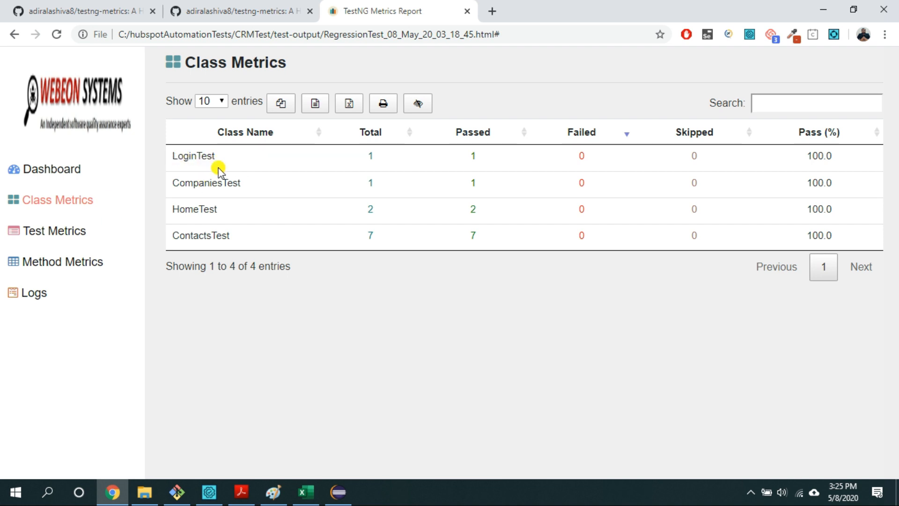
mouse_move(224, 169)
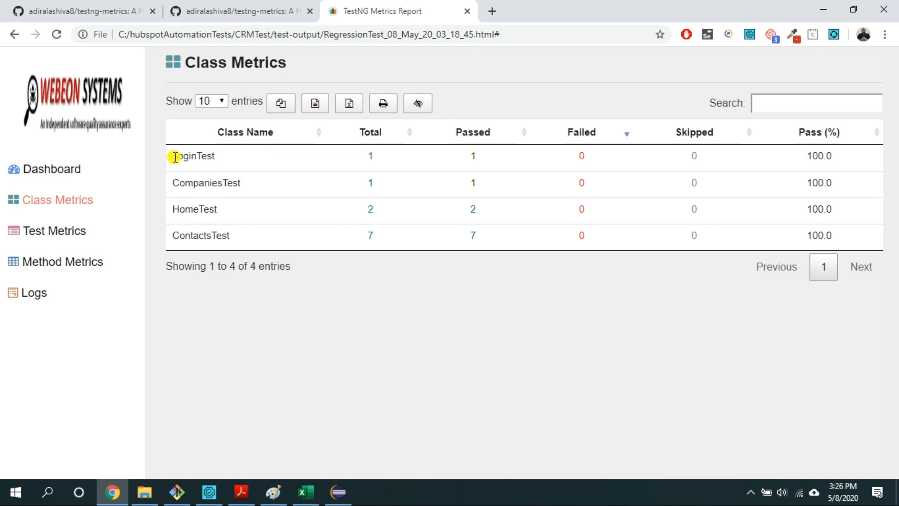
mouse_move(227, 209)
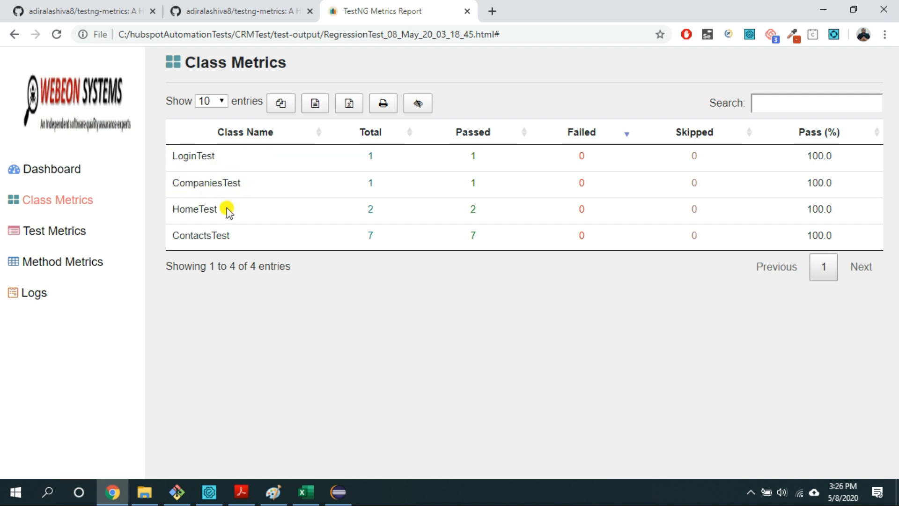
mouse_move(496, 222)
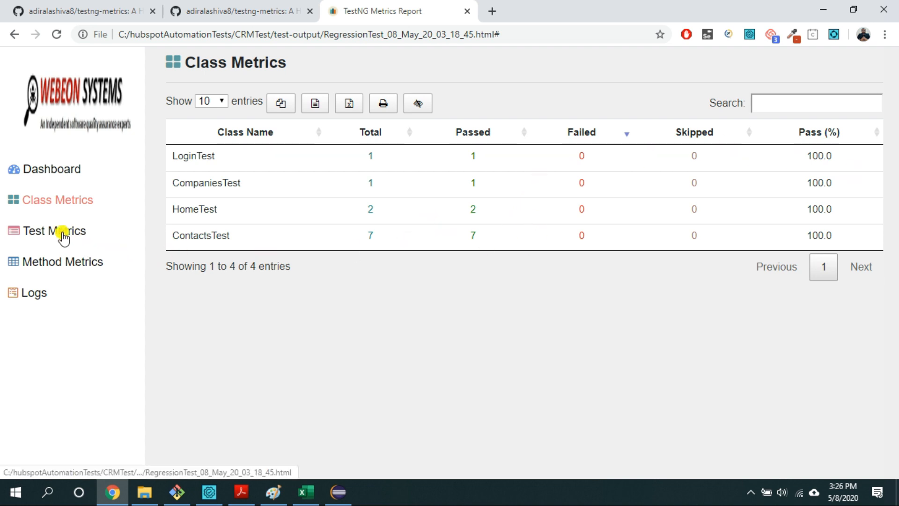
- Show the Test Metrics table of 11 passing tests totalling 00:05:30
click(58, 231)
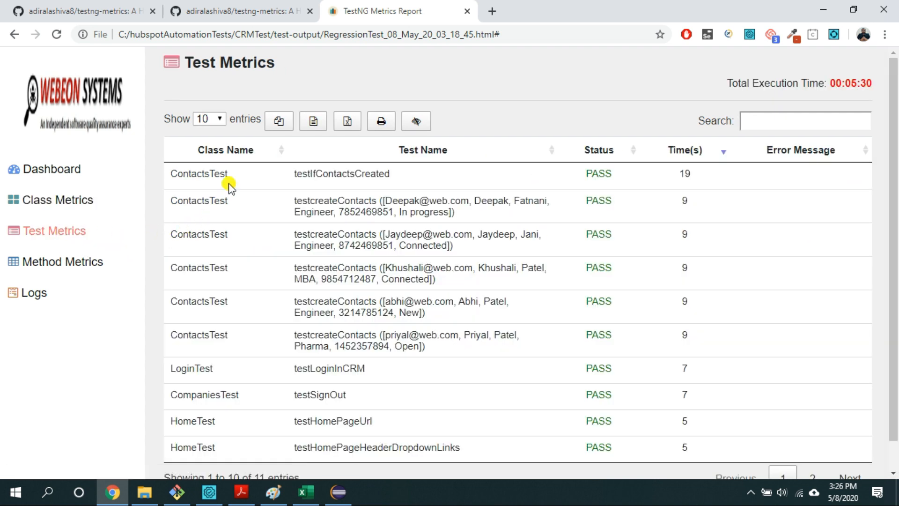
mouse_move(892, 186)
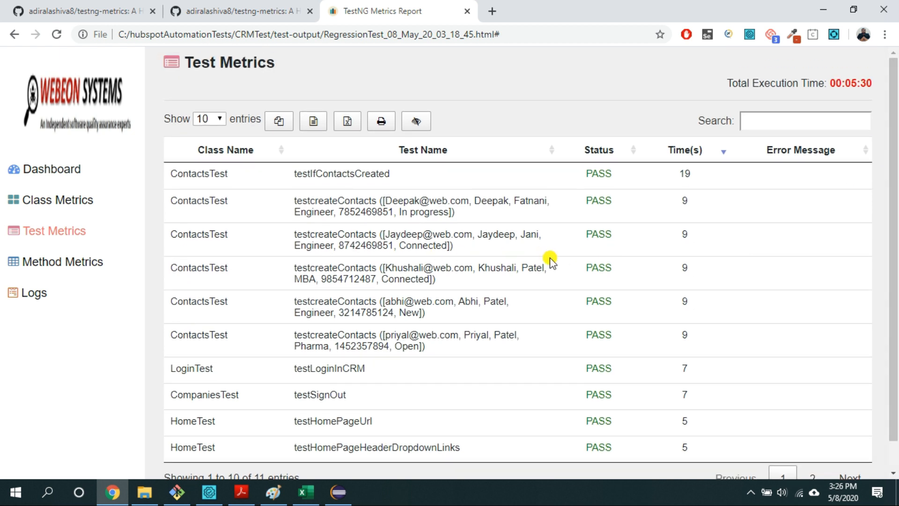
mouse_move(356, 330)
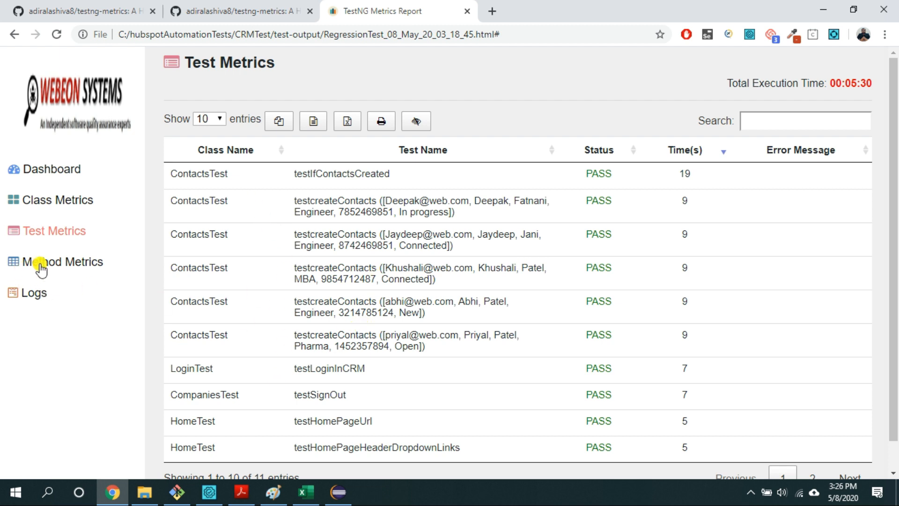
- Show the Method Metrics table of 22 passing setUp configuration methods with times
click(65, 261)
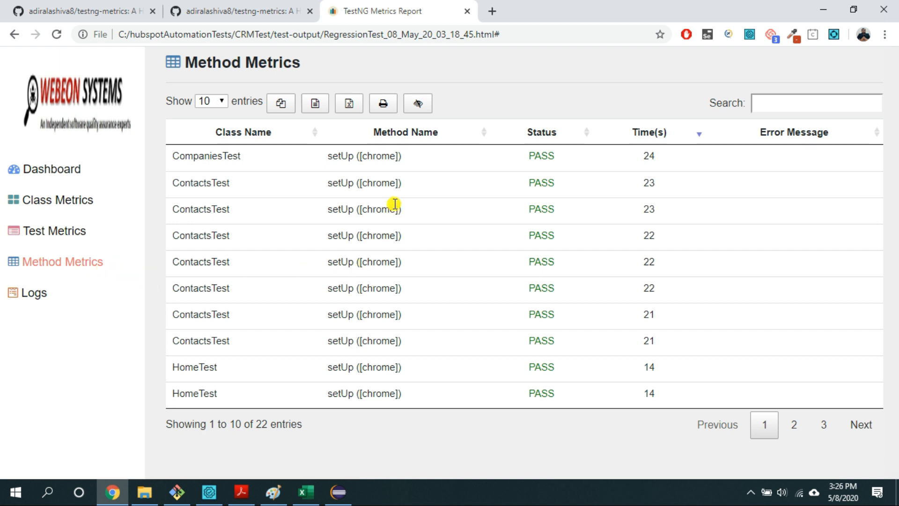
mouse_move(194, 408)
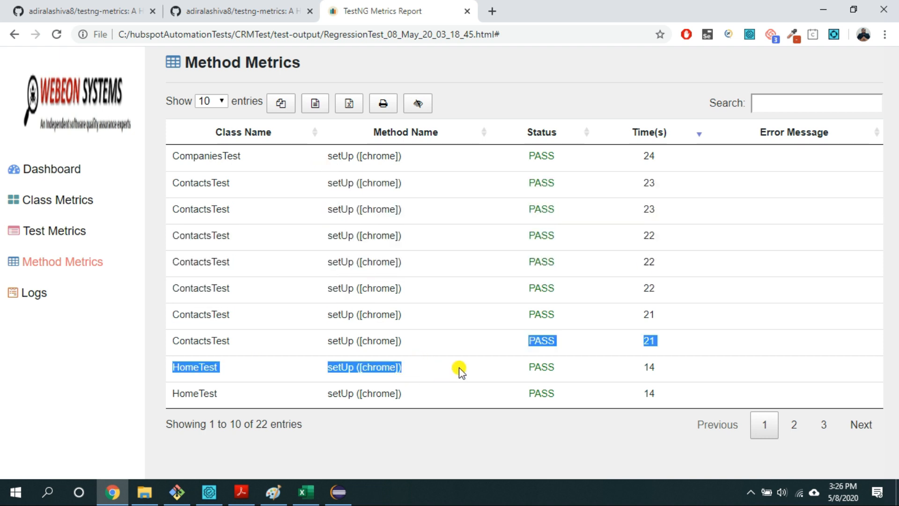
mouse_move(86, 269)
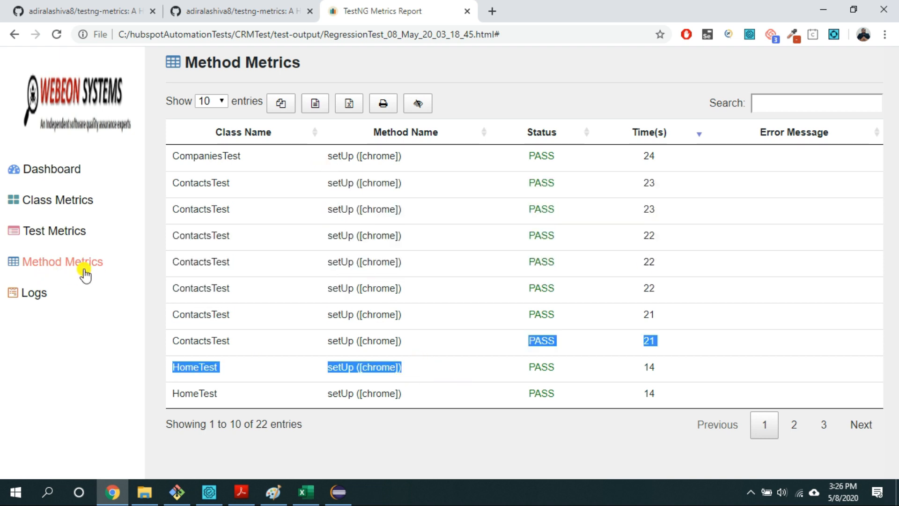
mouse_move(446, 288)
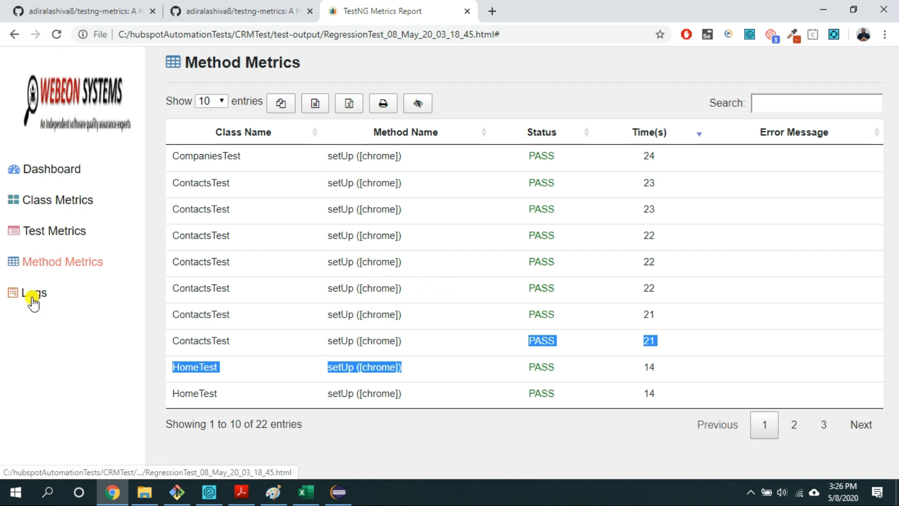
- Show the Logs view and expand the 11 passed methods grouped by ContactsTest, HomeTest, CompaniesTest and LoginTest
click(33, 293)
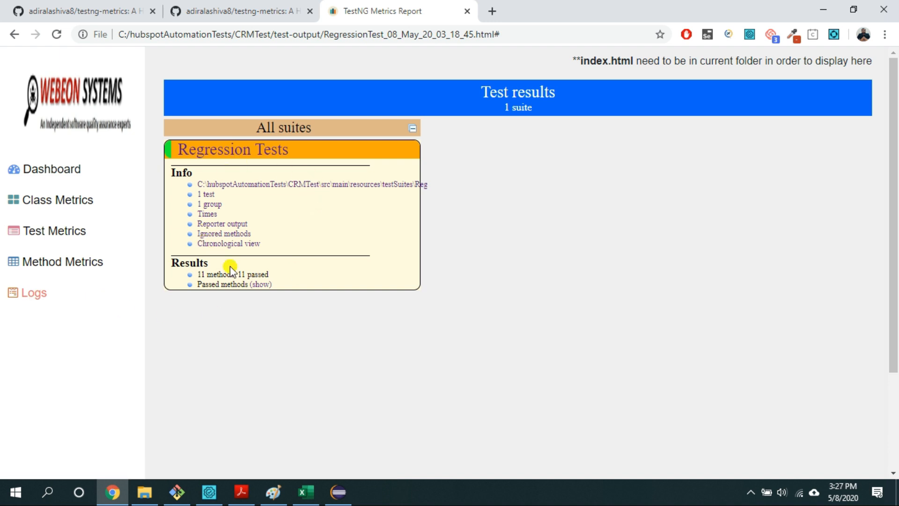
mouse_move(238, 286)
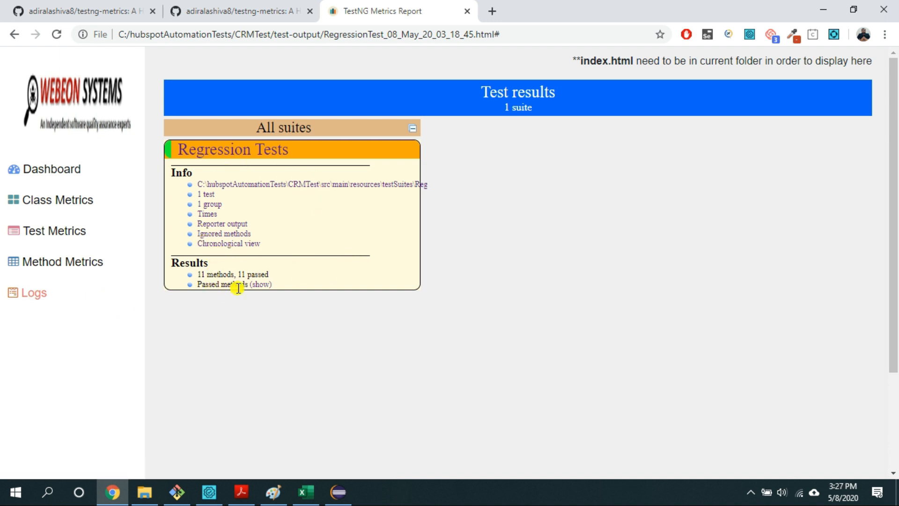
click(251, 285)
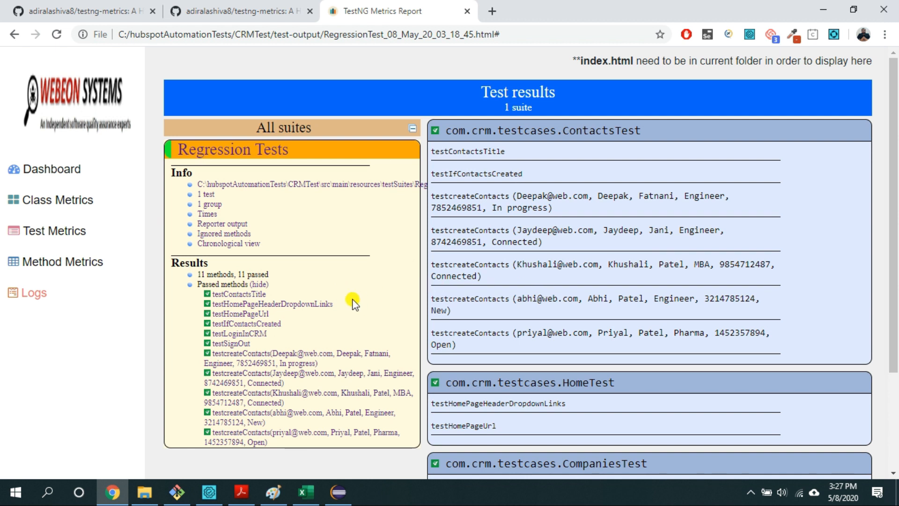
scroll(down, 3)
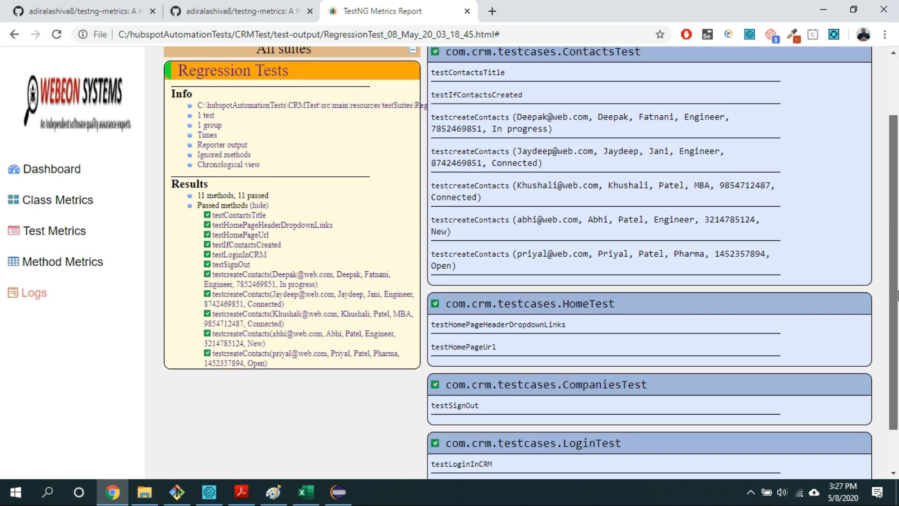